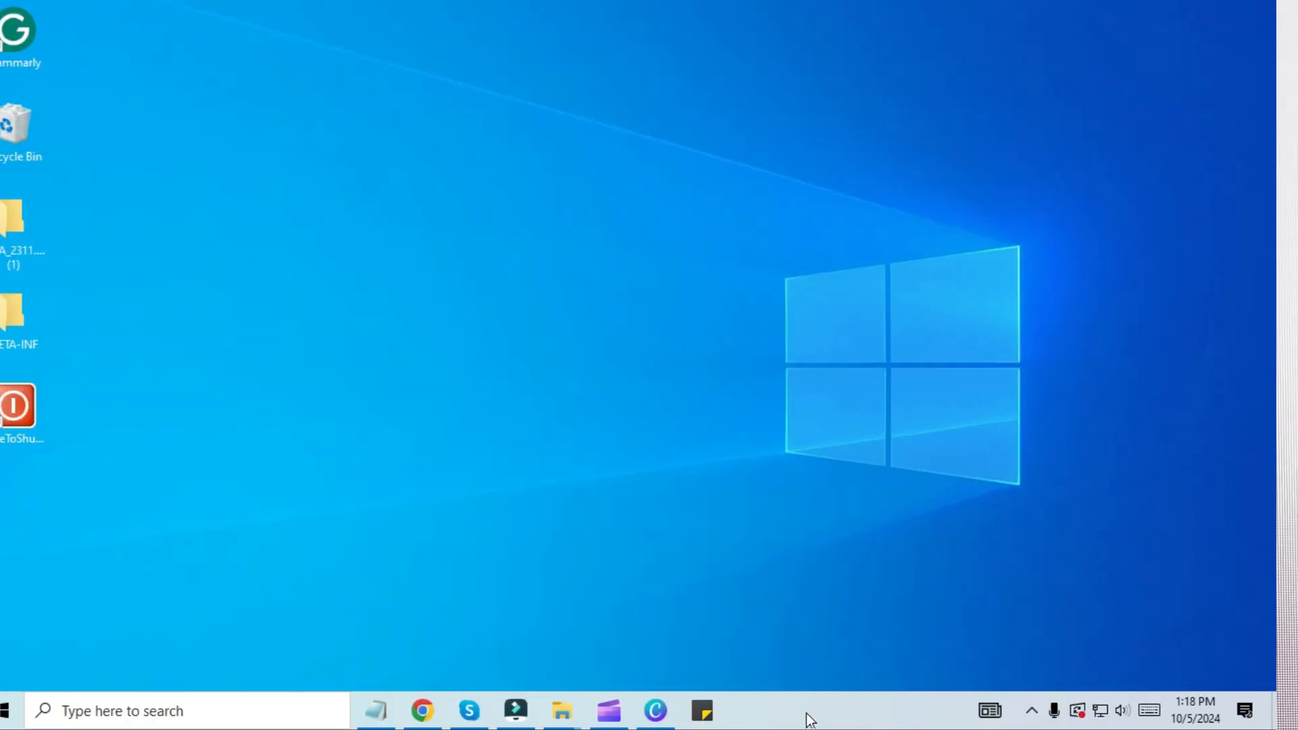
Launch Chrome and search the web for 'google account recover'
left_click(424, 711)
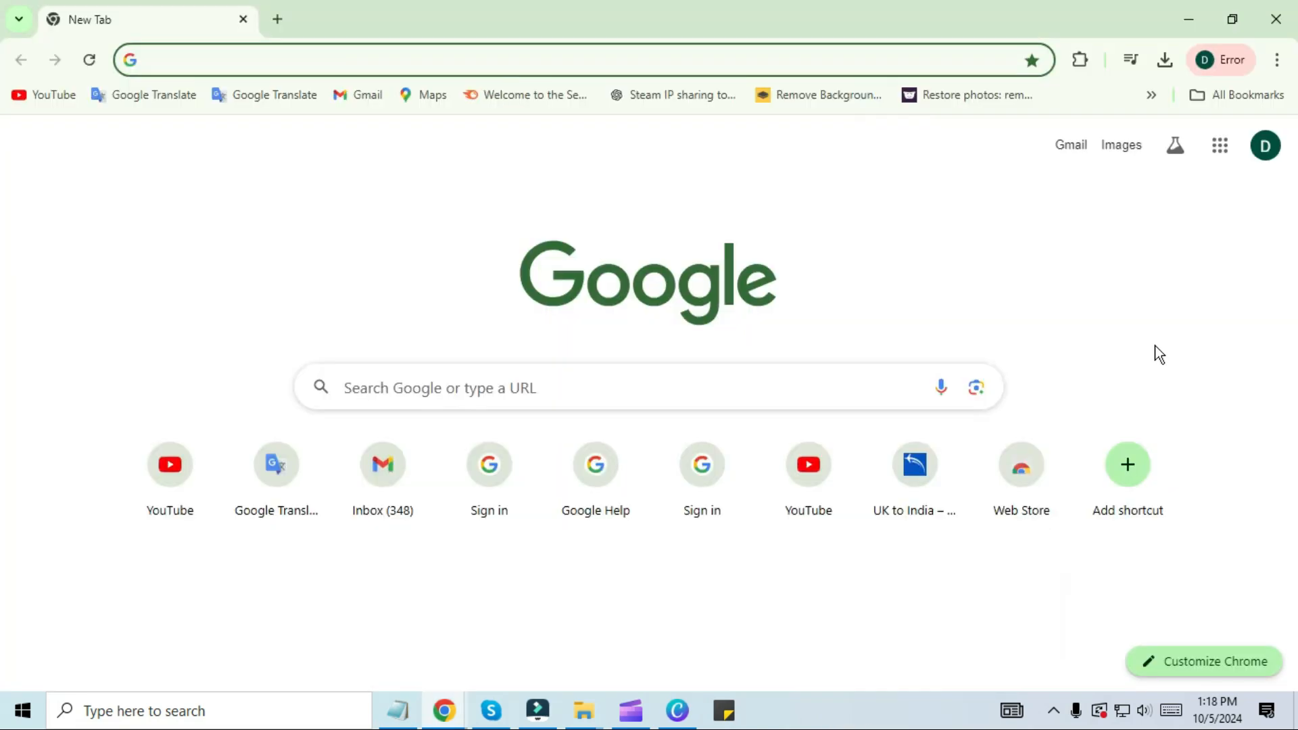
left_click(438, 388)
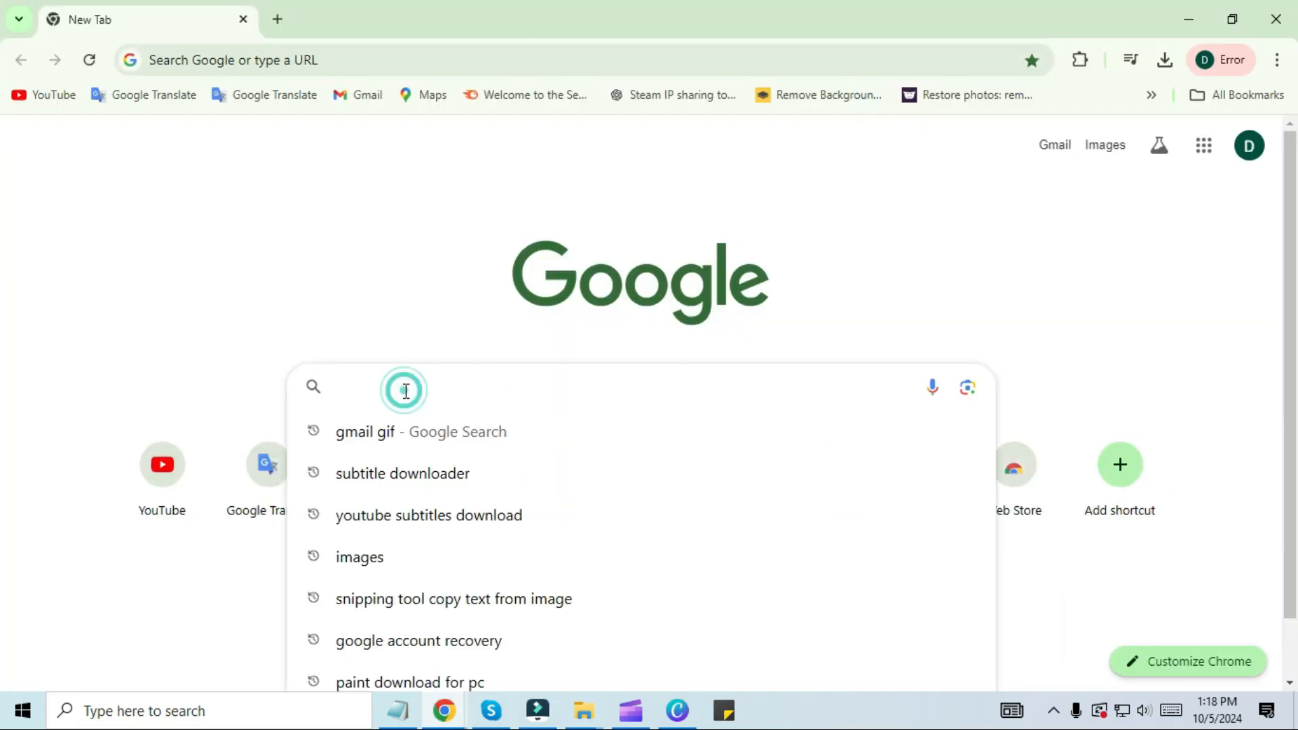
type("google account recovery")
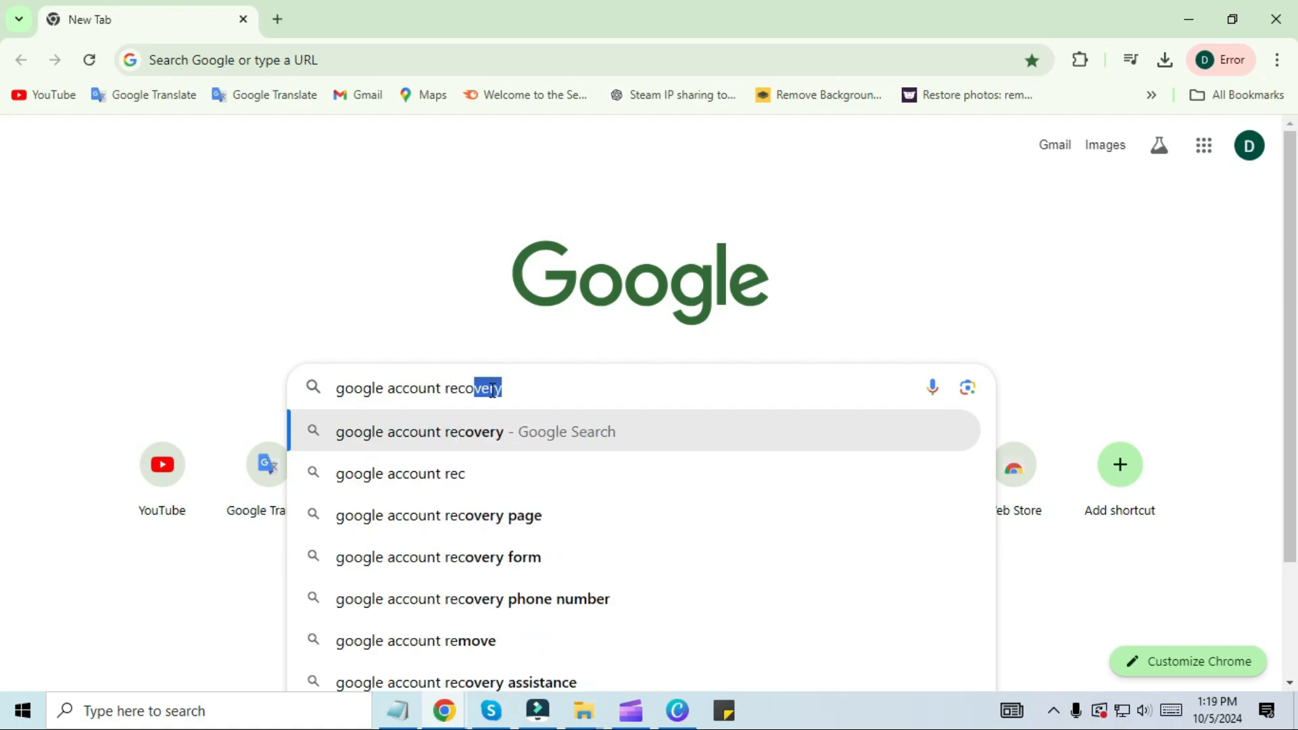
key("Enter")
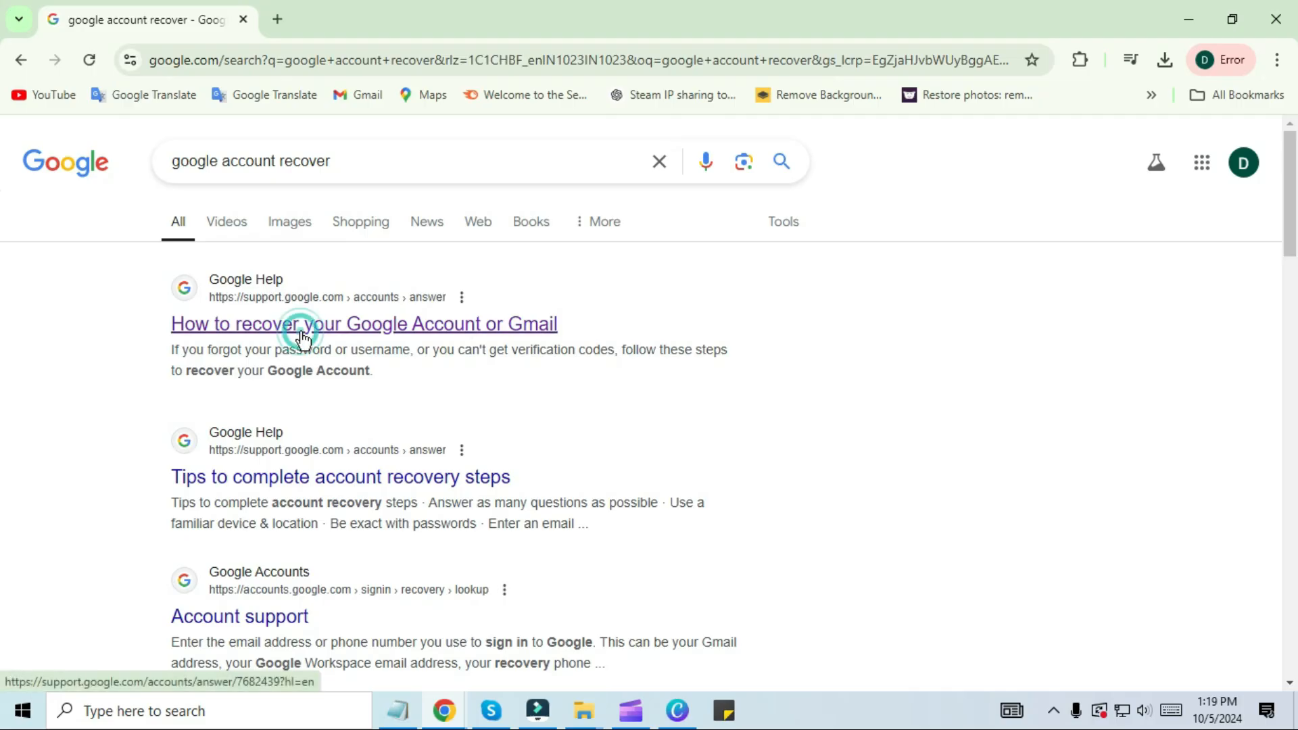
Follow the recovery article and the sign-in troubleshooter to Google's Account recovery page
left_click(363, 324)
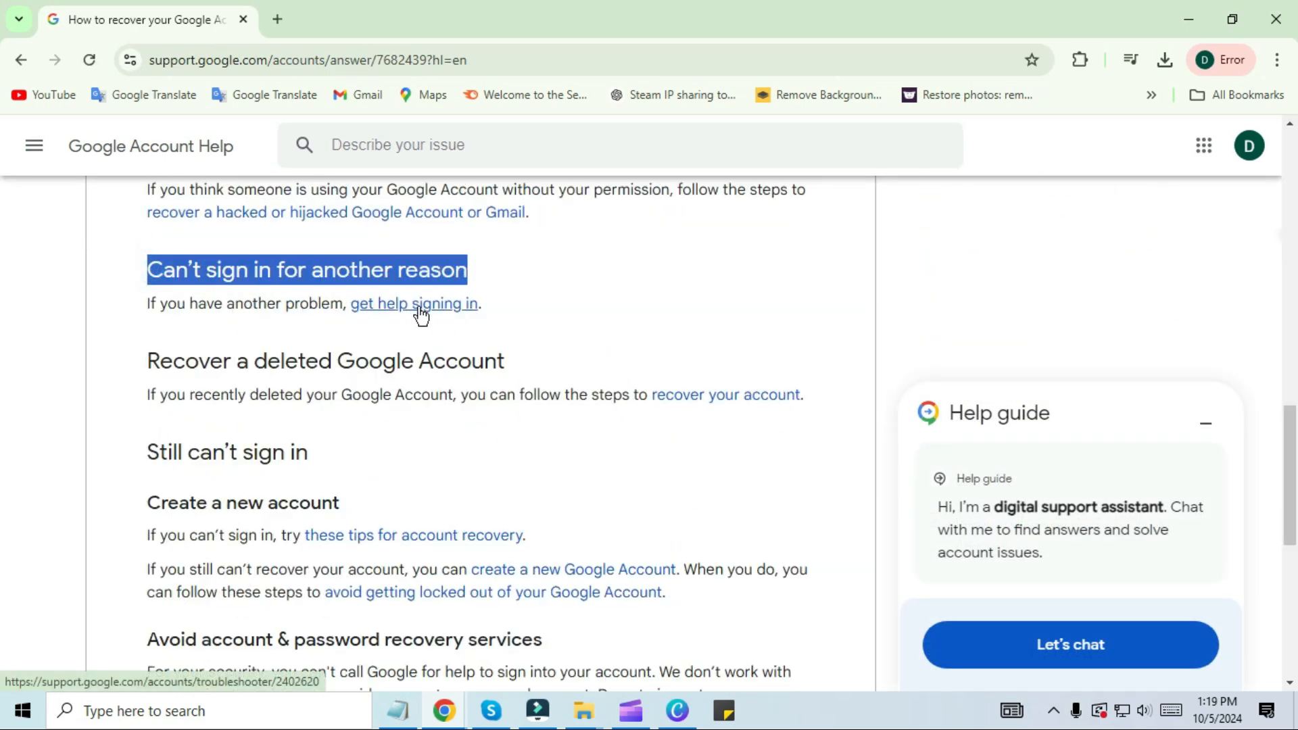
left_click(414, 304)
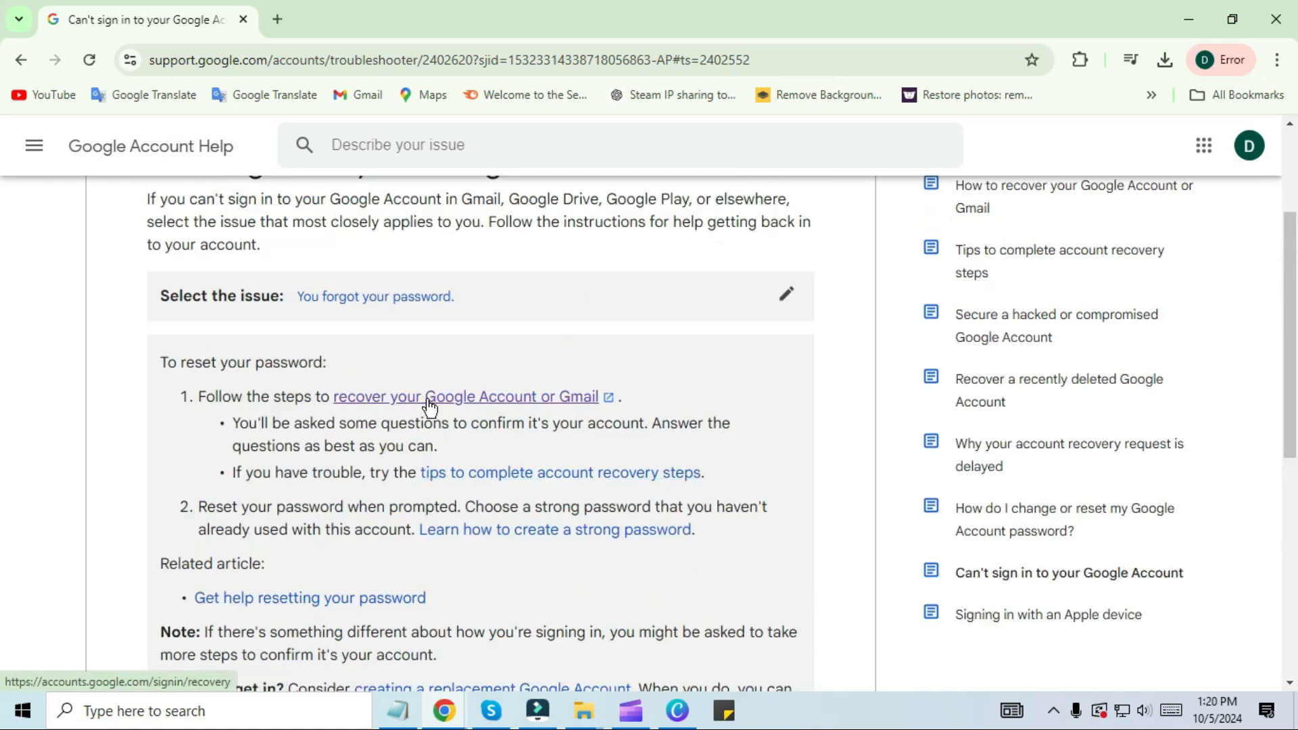
left_click(464, 397)
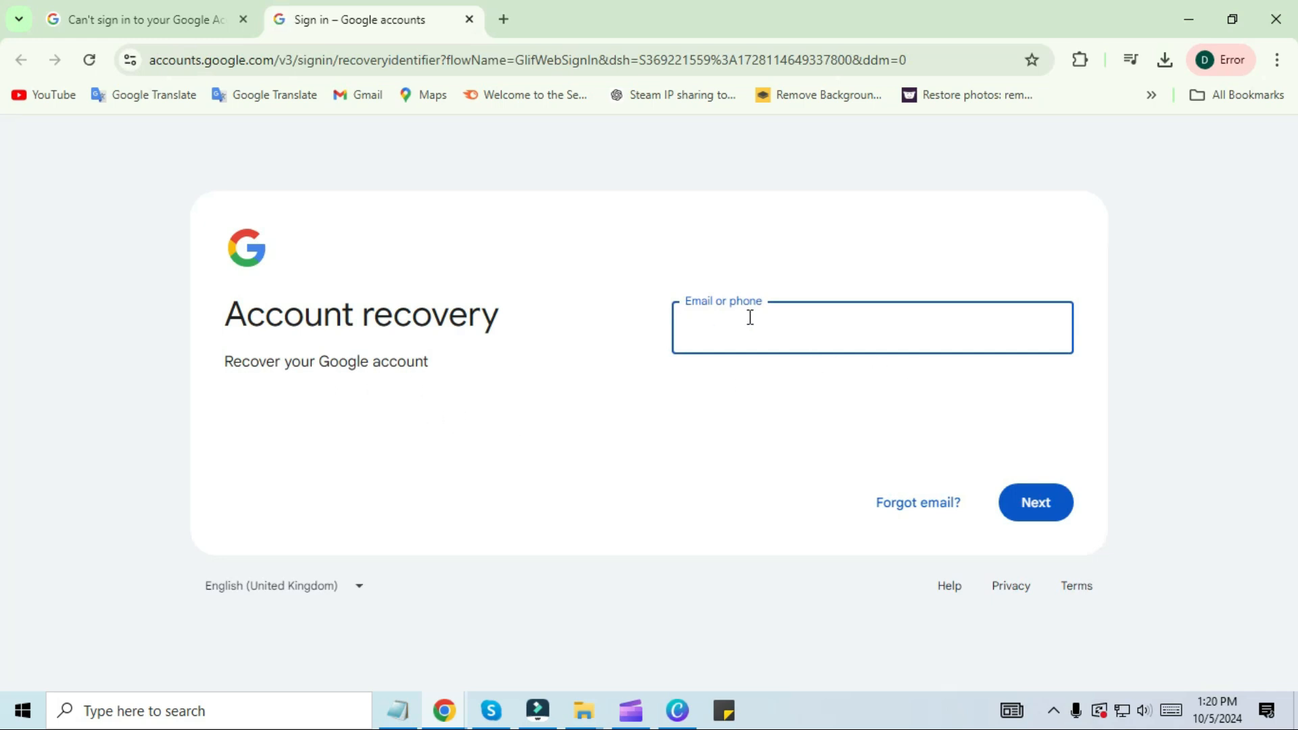
Skip the password via 'Try another way' until an emailed verification code is requested, then open a new tab
left_click(1034, 502)
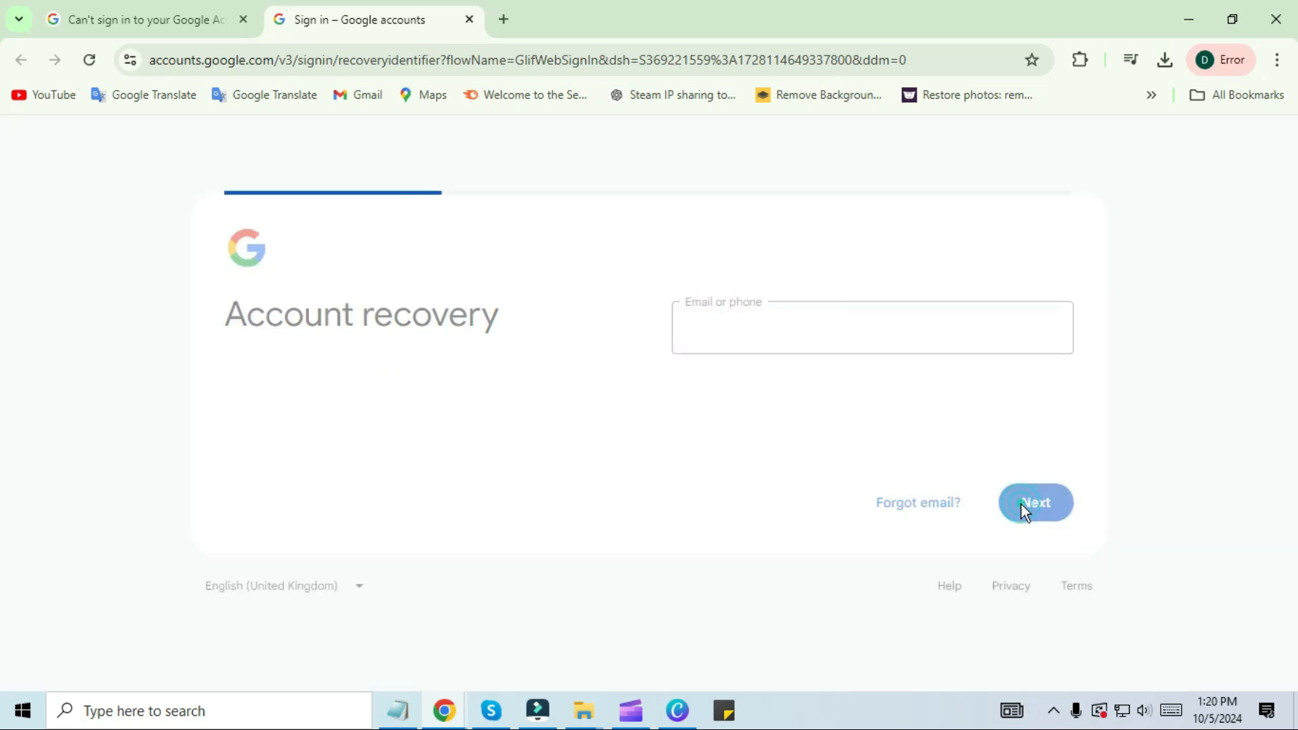
left_click(1034, 503)
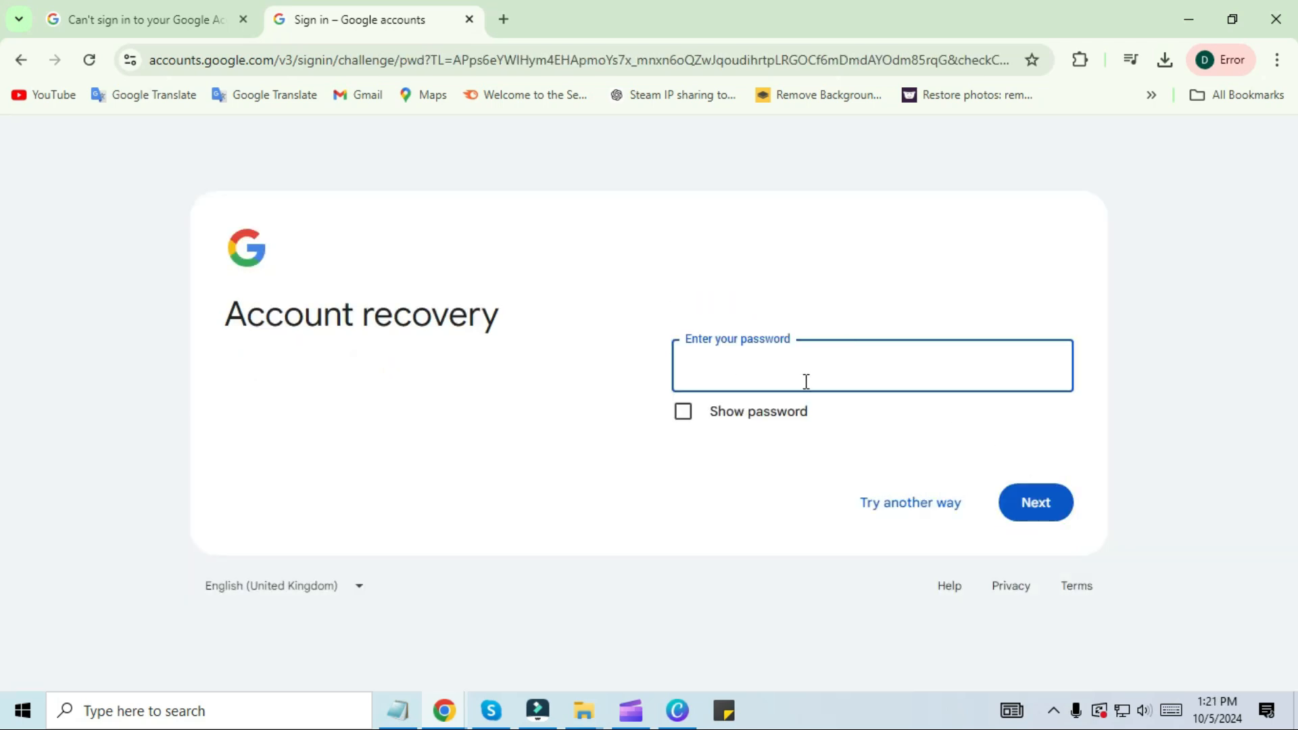
left_click(909, 503)
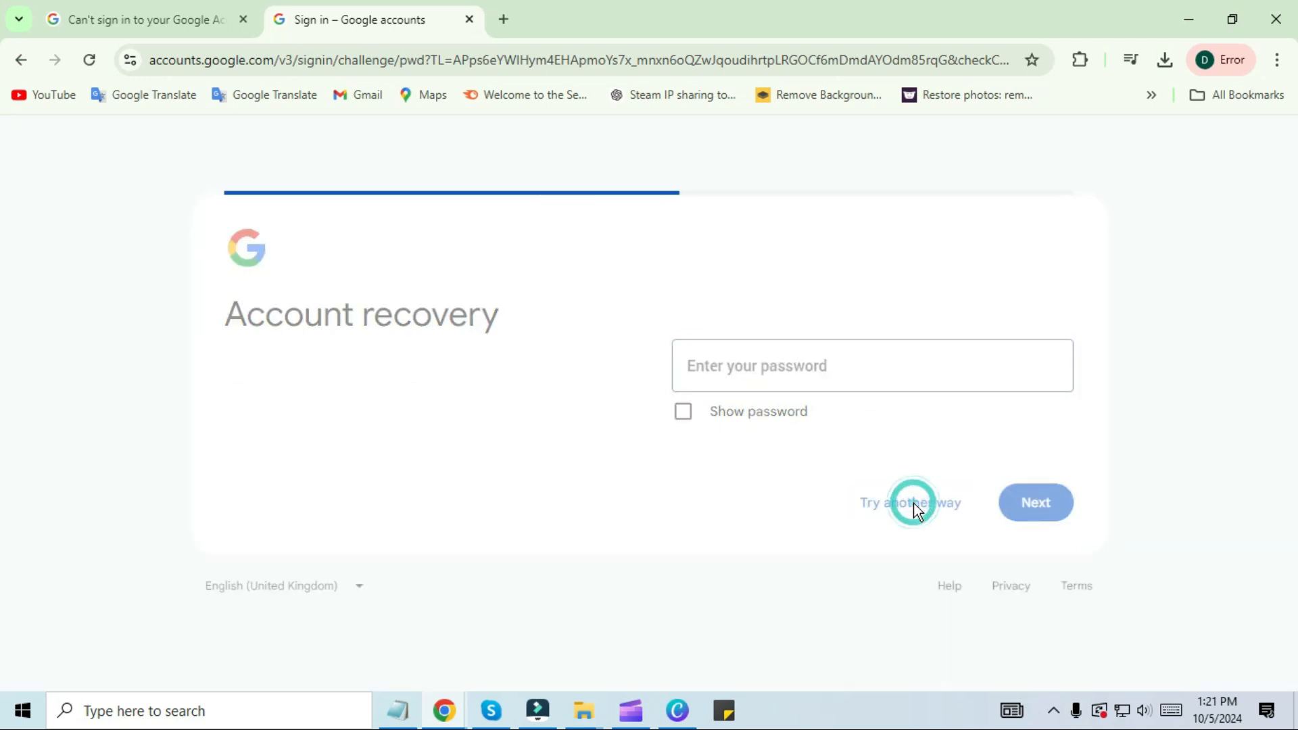
left_click(909, 502)
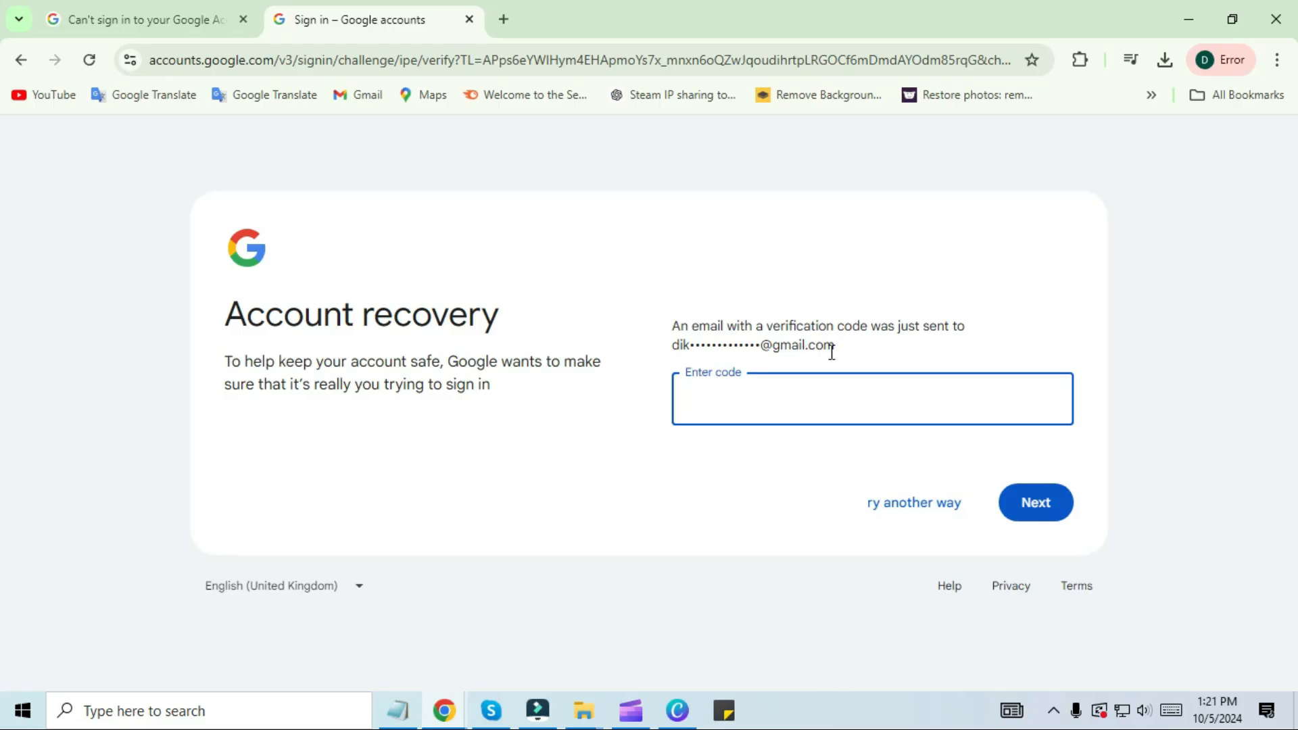
left_click(870, 398)
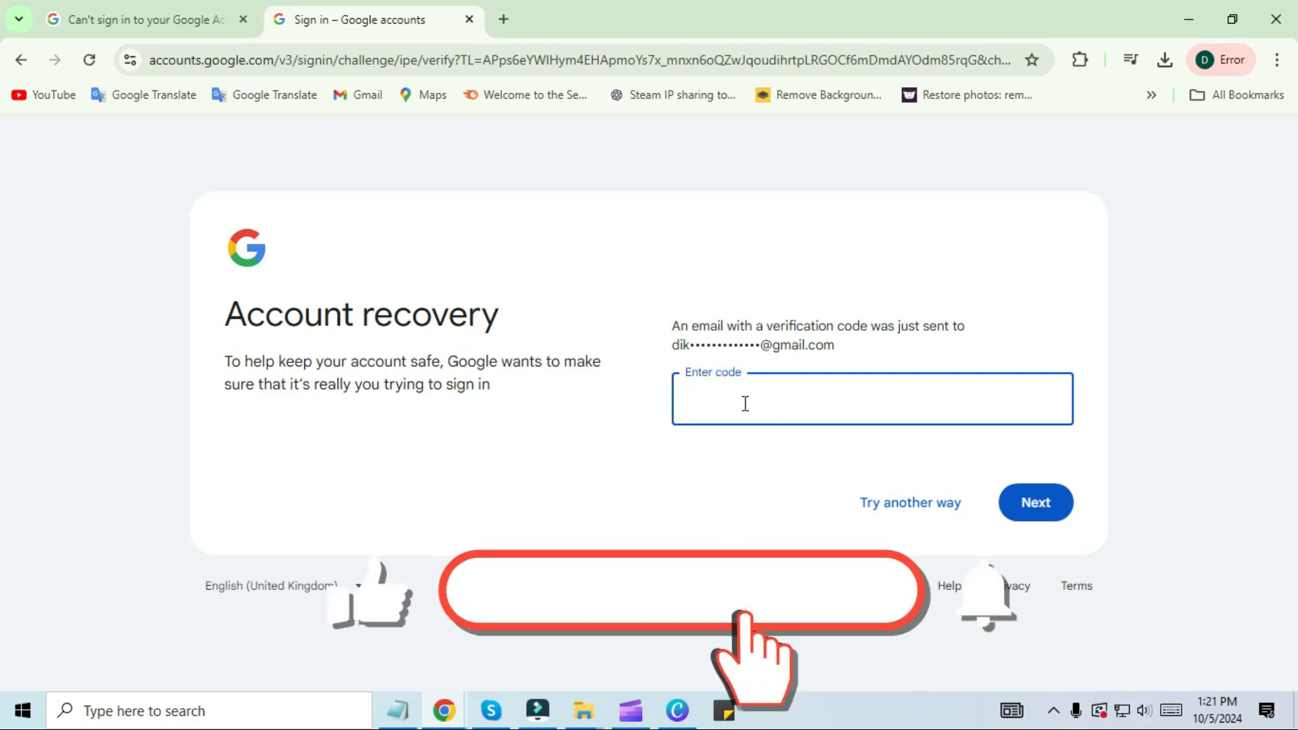
left_click(871, 400)
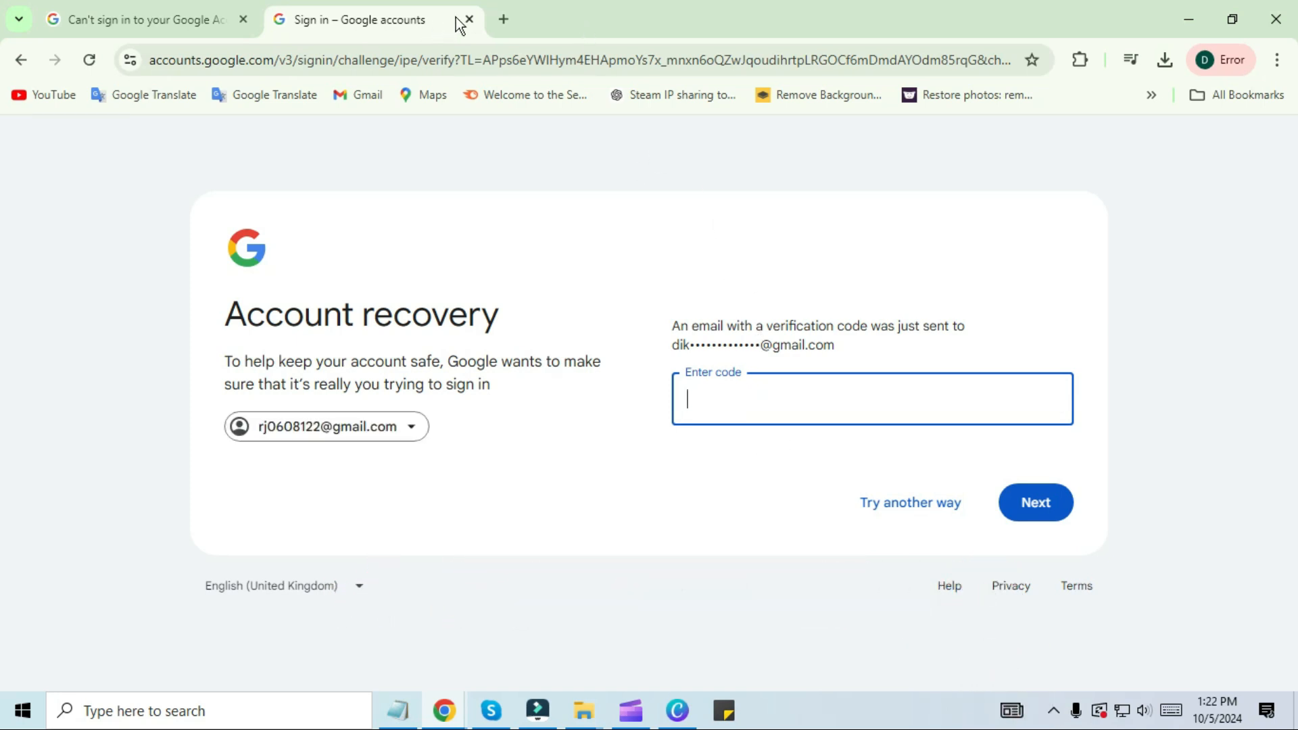
left_click(503, 19)
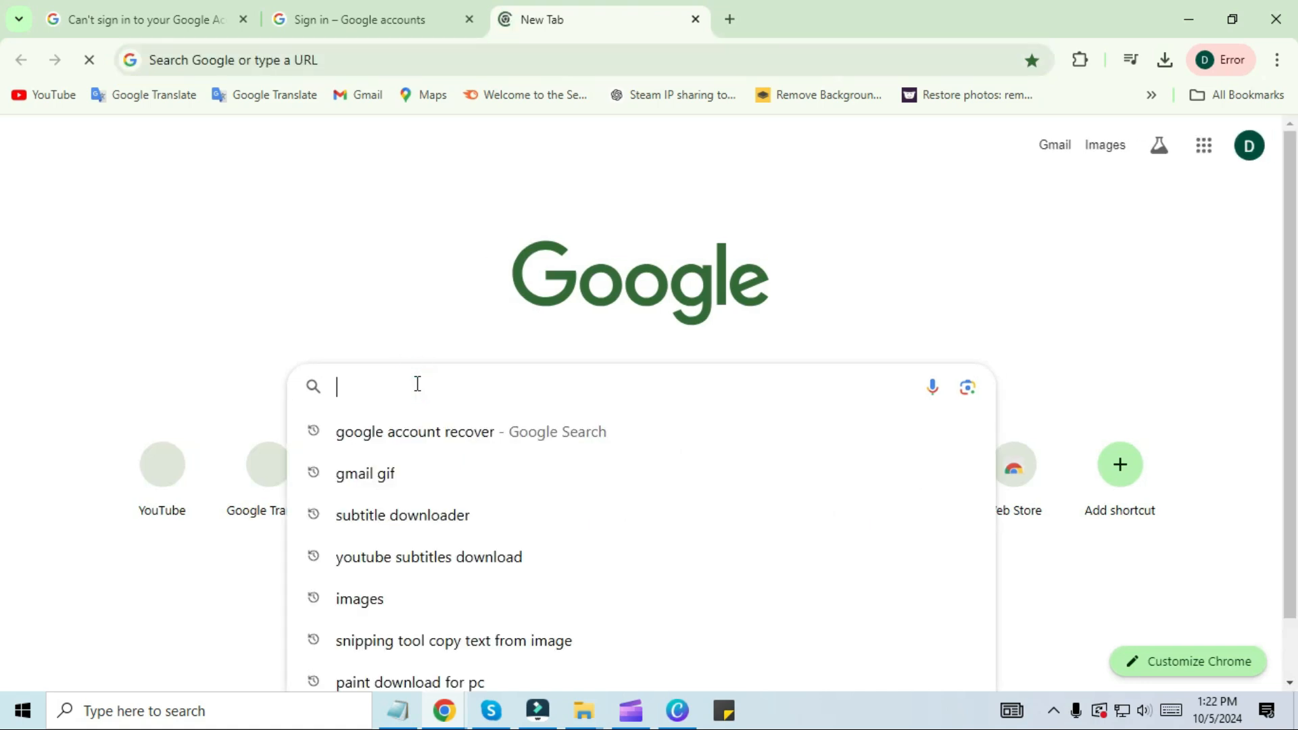
Find the 'How to recover your Google Account' article on support.google.com and open its Community question form
type("support.google.com")
type("h")
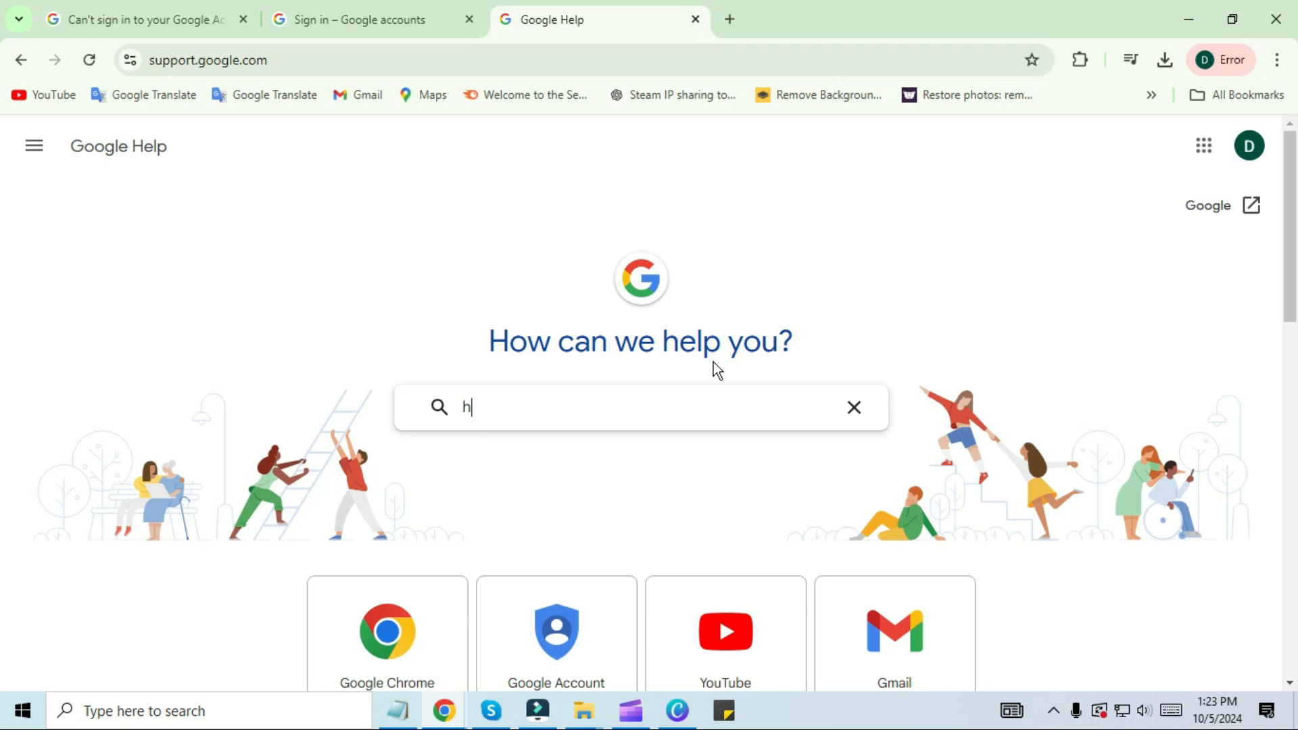
type("ow to recover y")
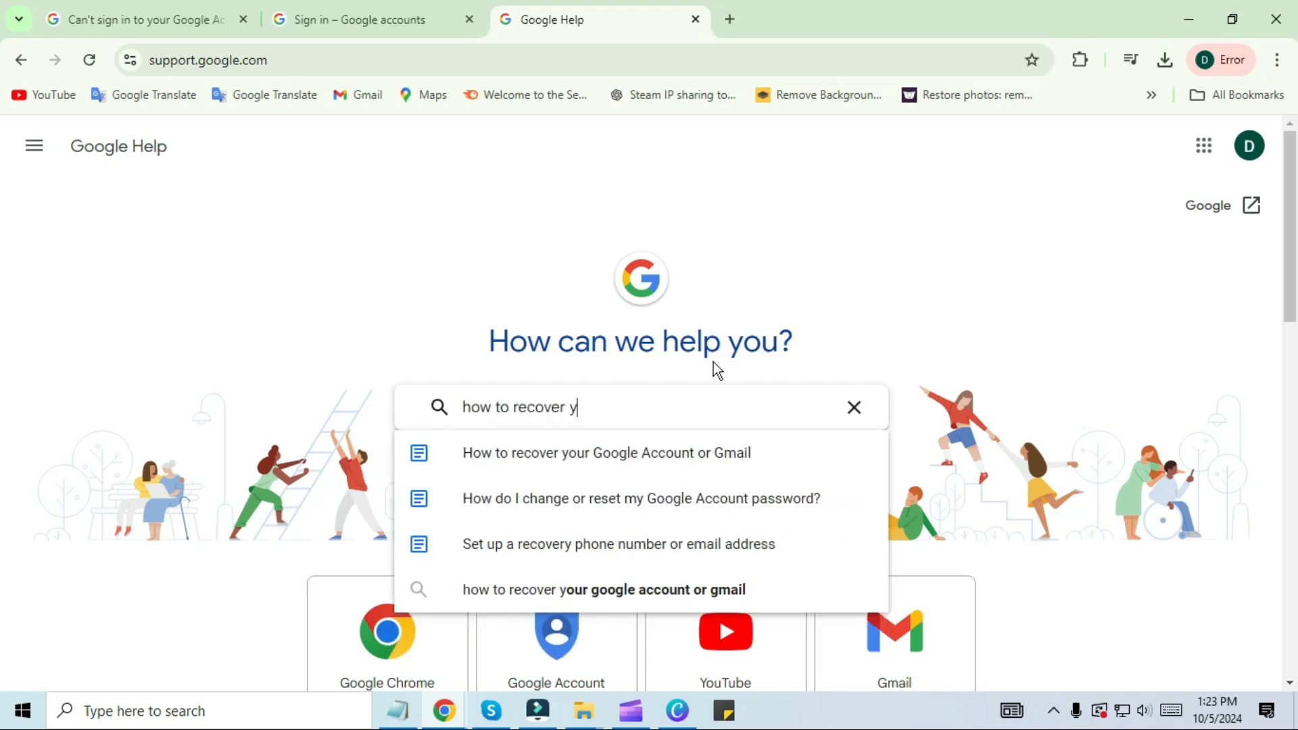
left_click(606, 453)
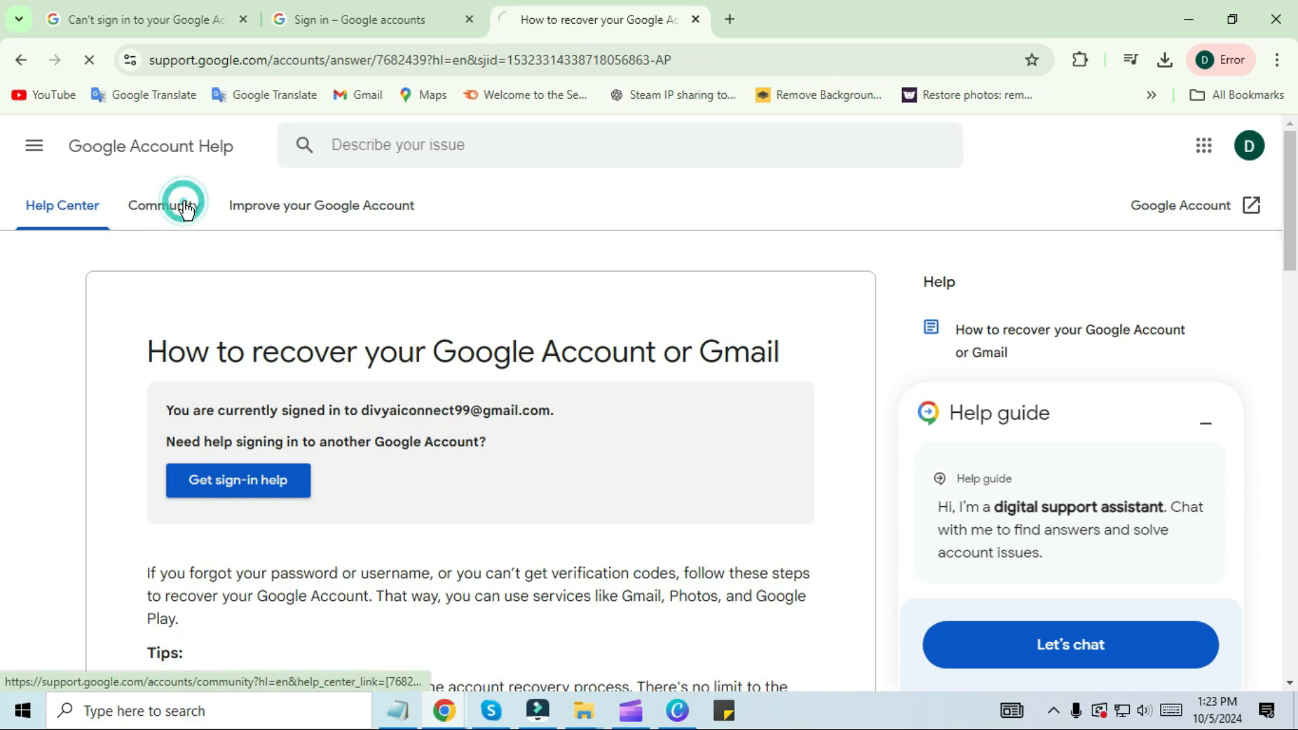
left_click(163, 206)
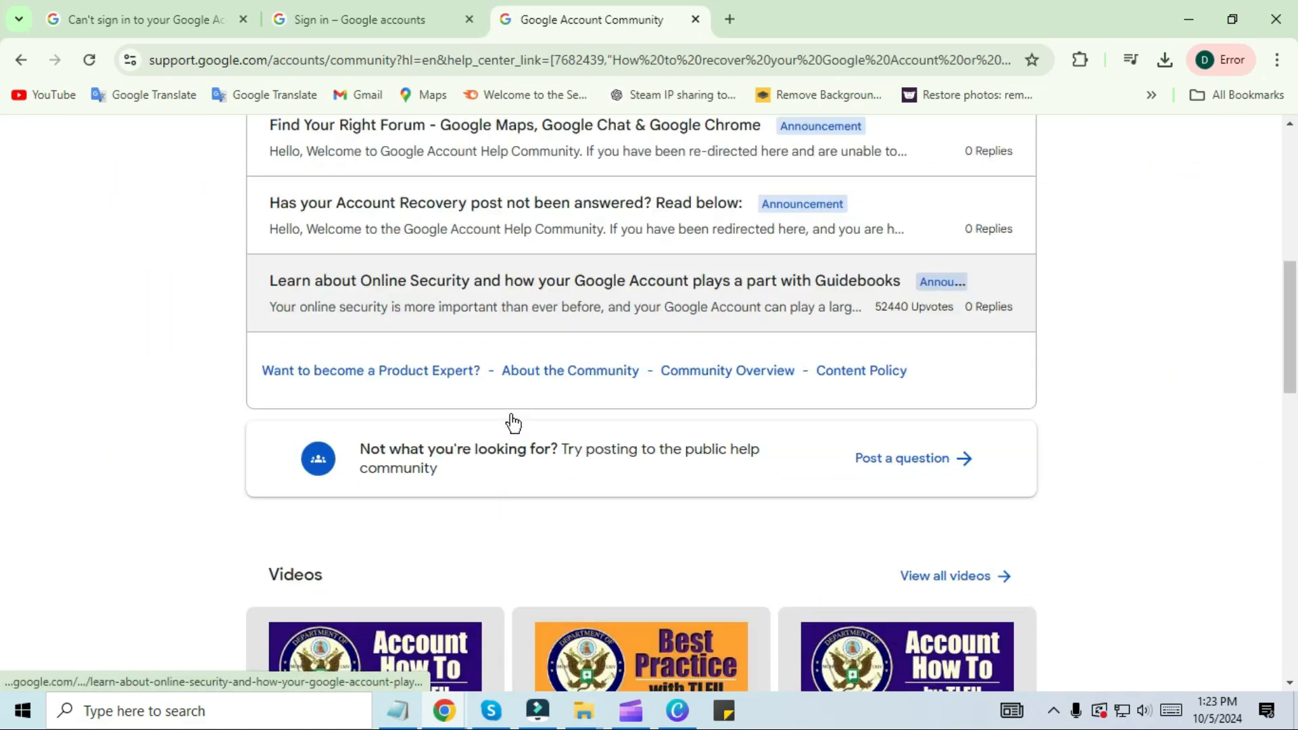
left_click(901, 458)
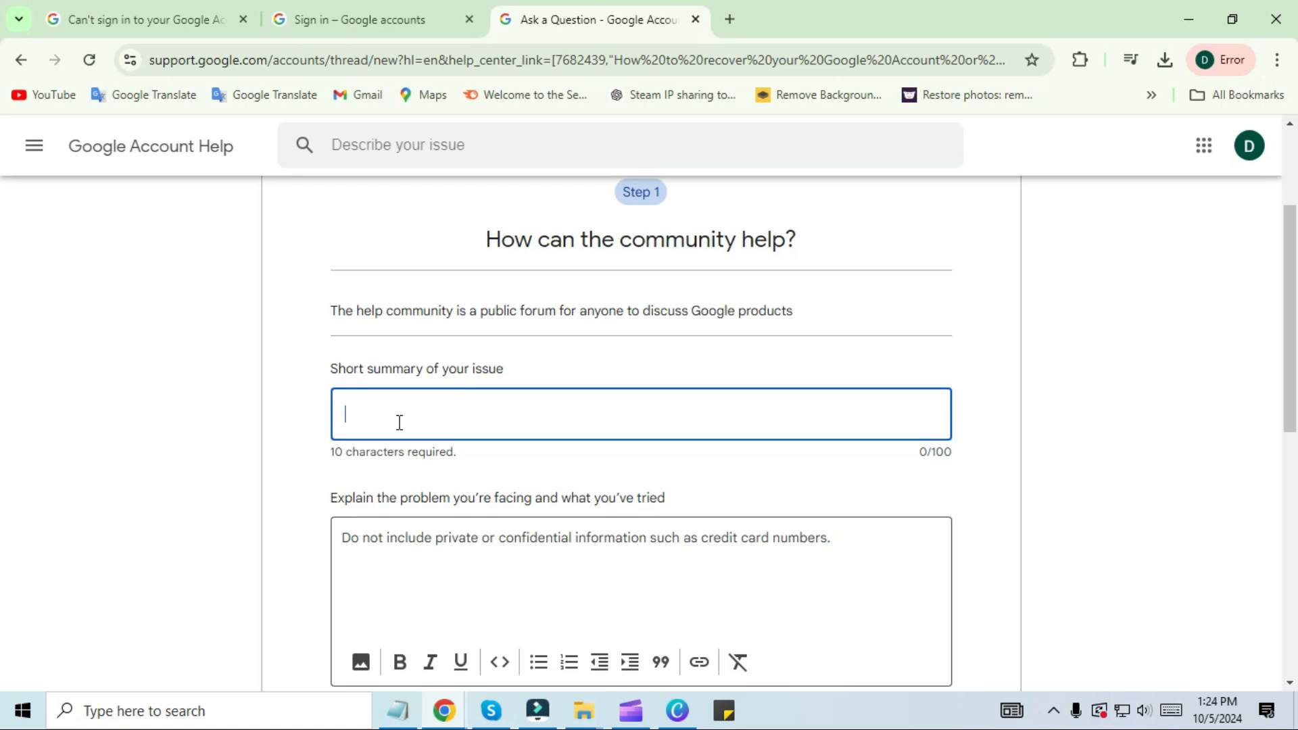
Enter summary 'google account recover' and a 'Hi Google' lost-phone description, then continue
type("google account")
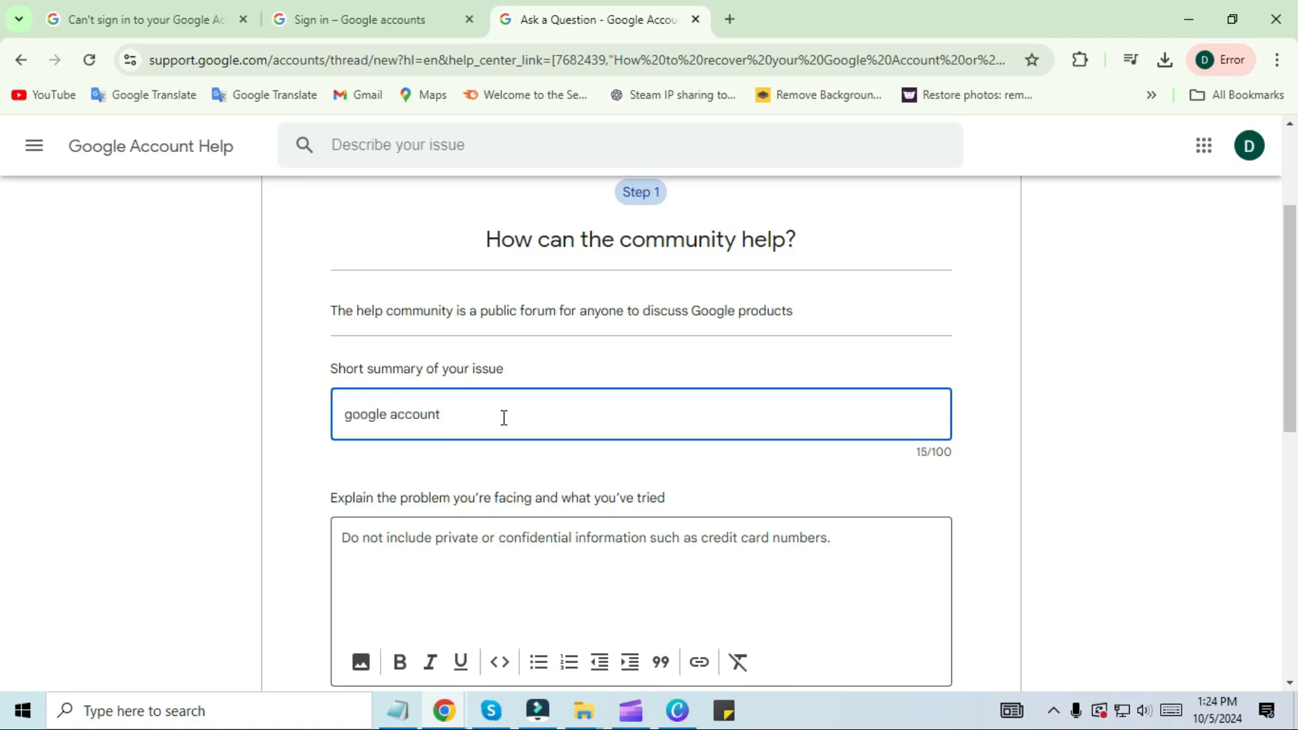
type("recover")
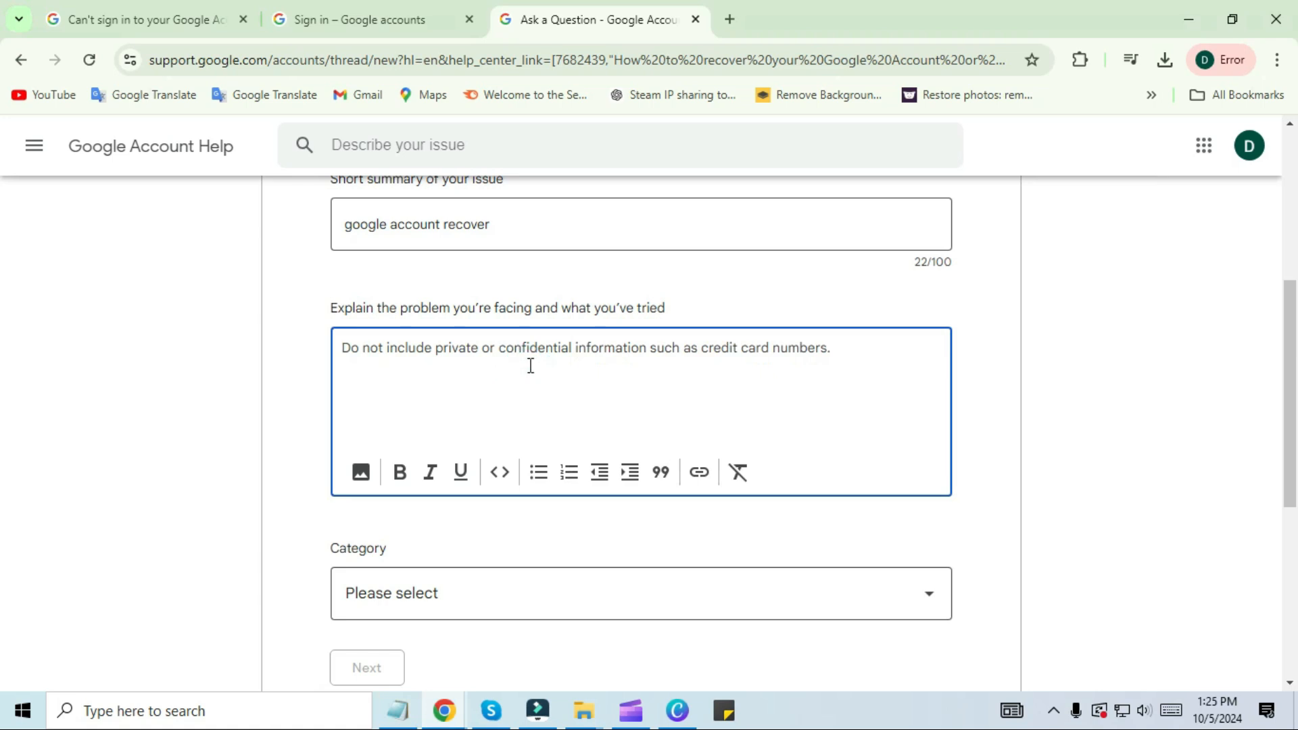
type("Hi Google")
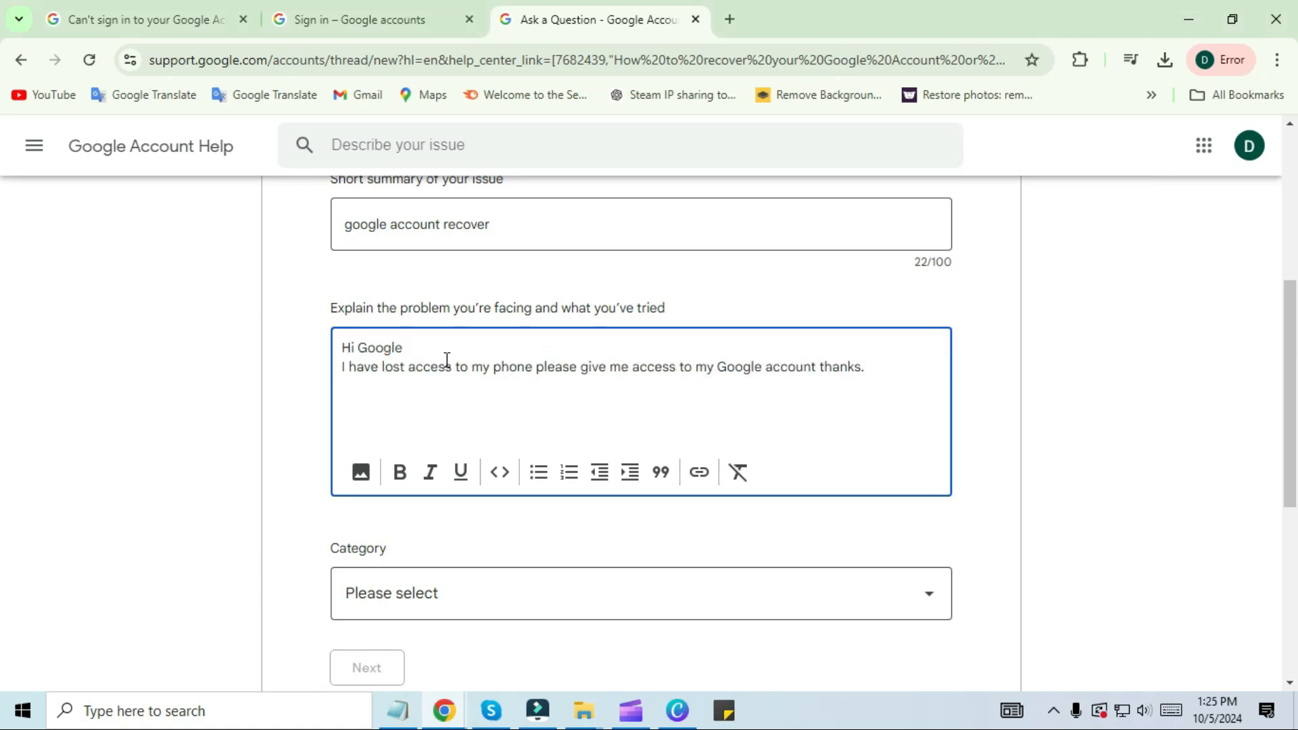
mouse_move(752, 407)
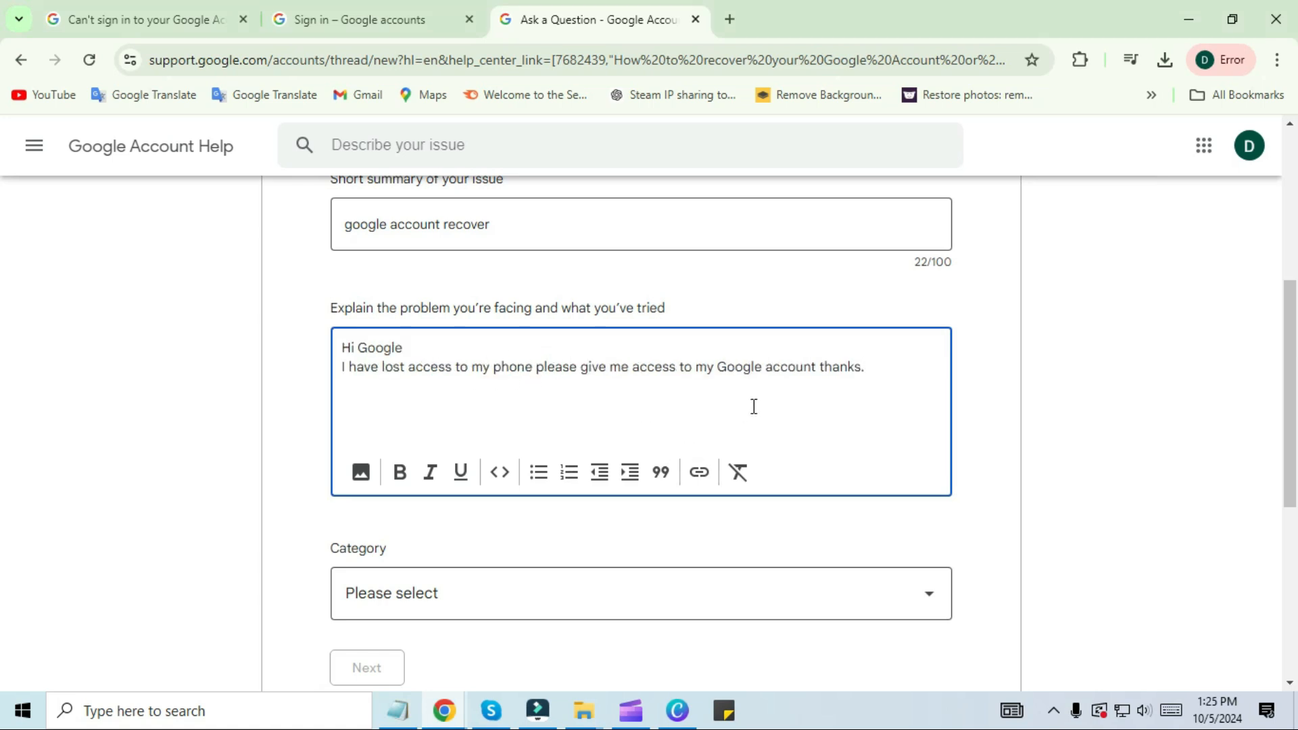
mouse_move(933, 461)
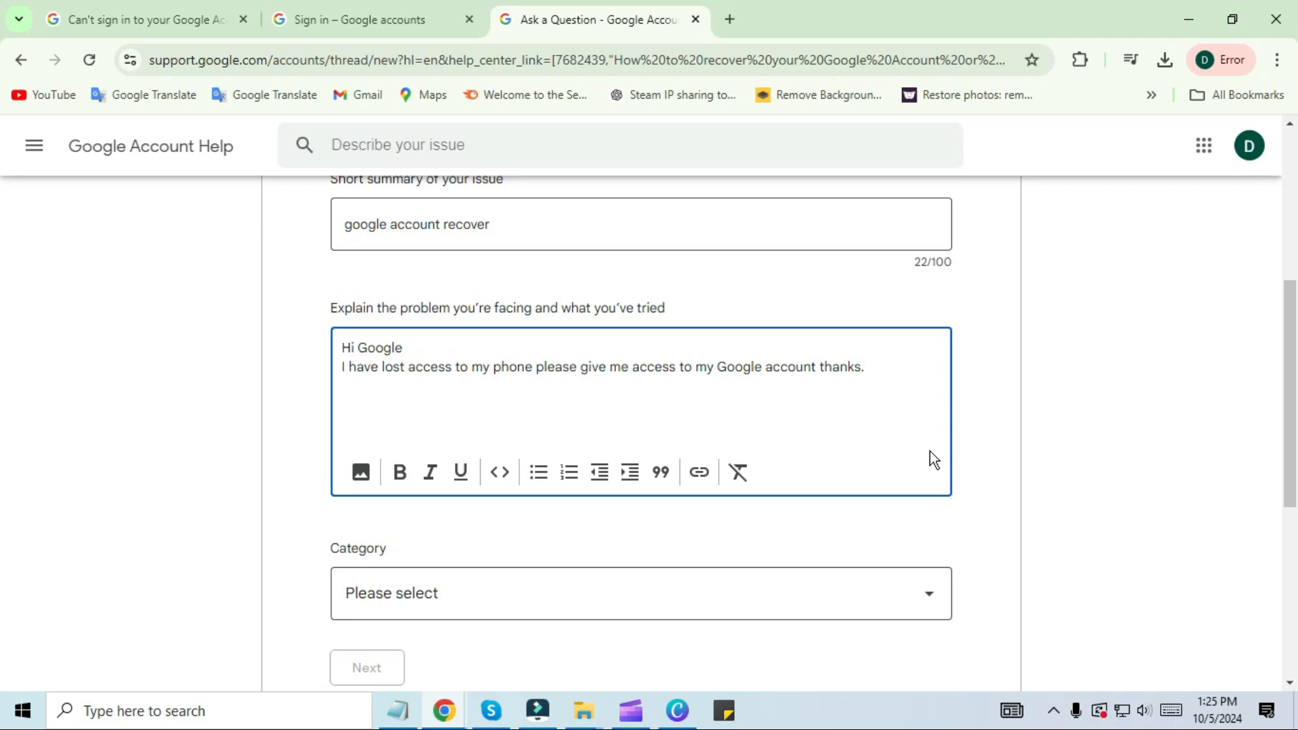
left_click(639, 594)
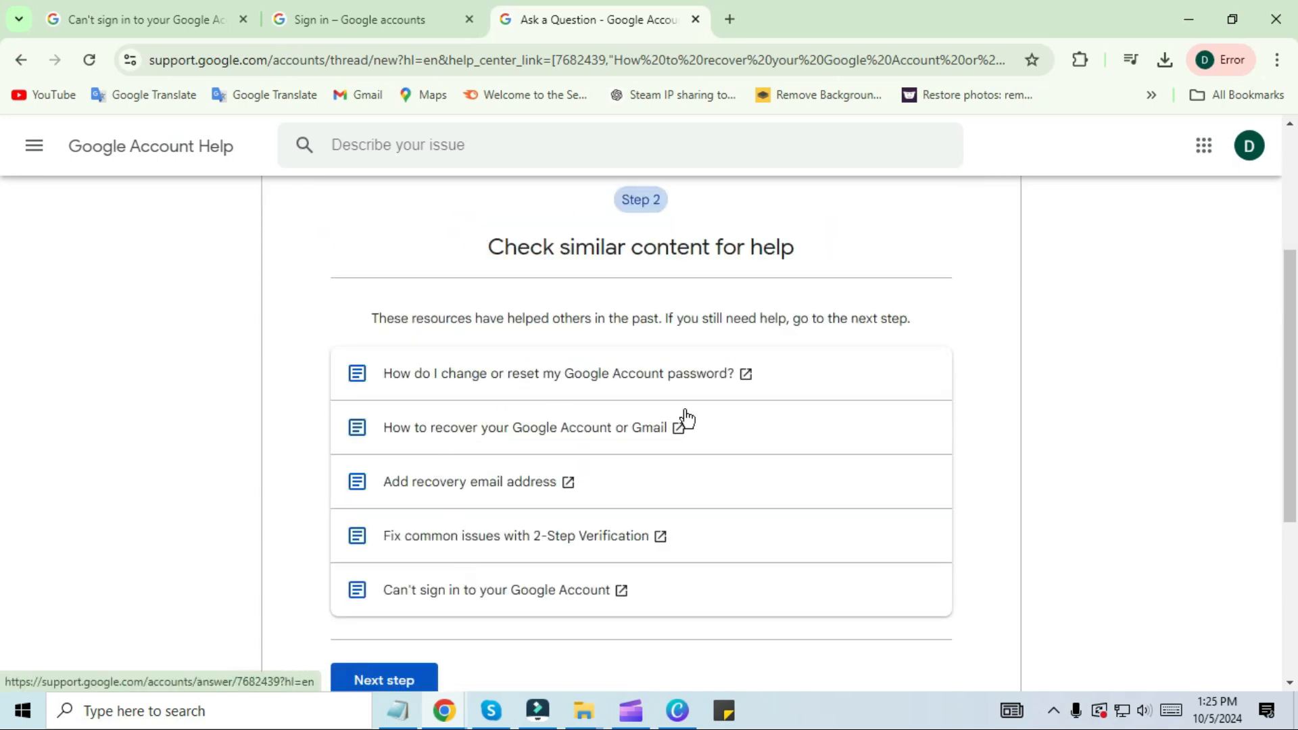
Set the platform to Android, include the recovery article, and post the question
scroll("down", 3)
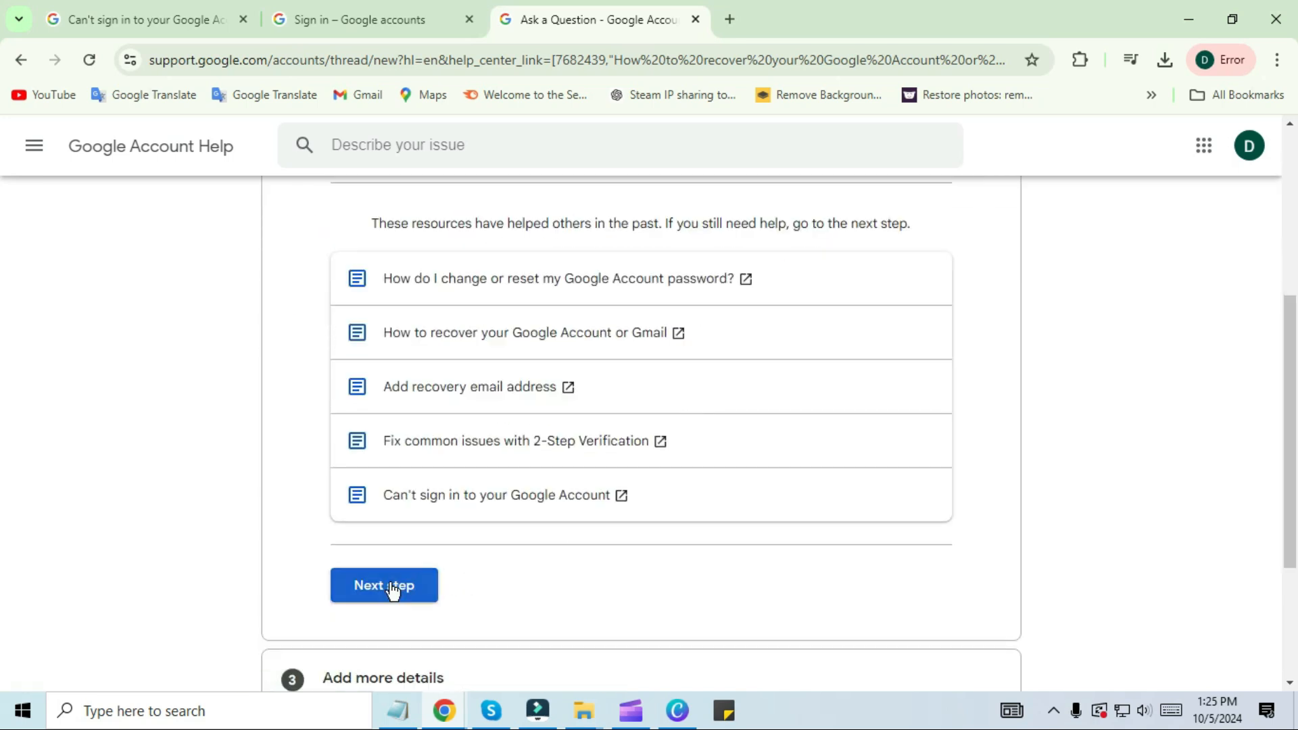
left_click(383, 586)
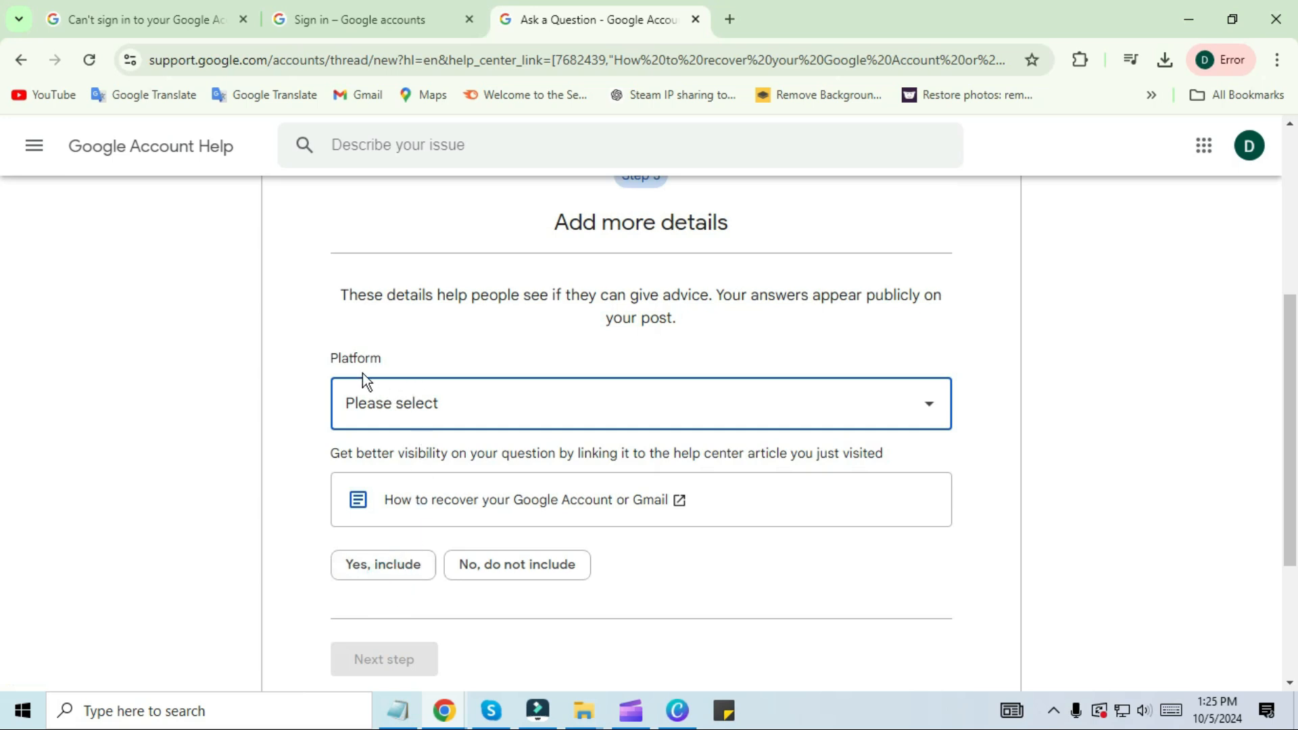
left_click(639, 403)
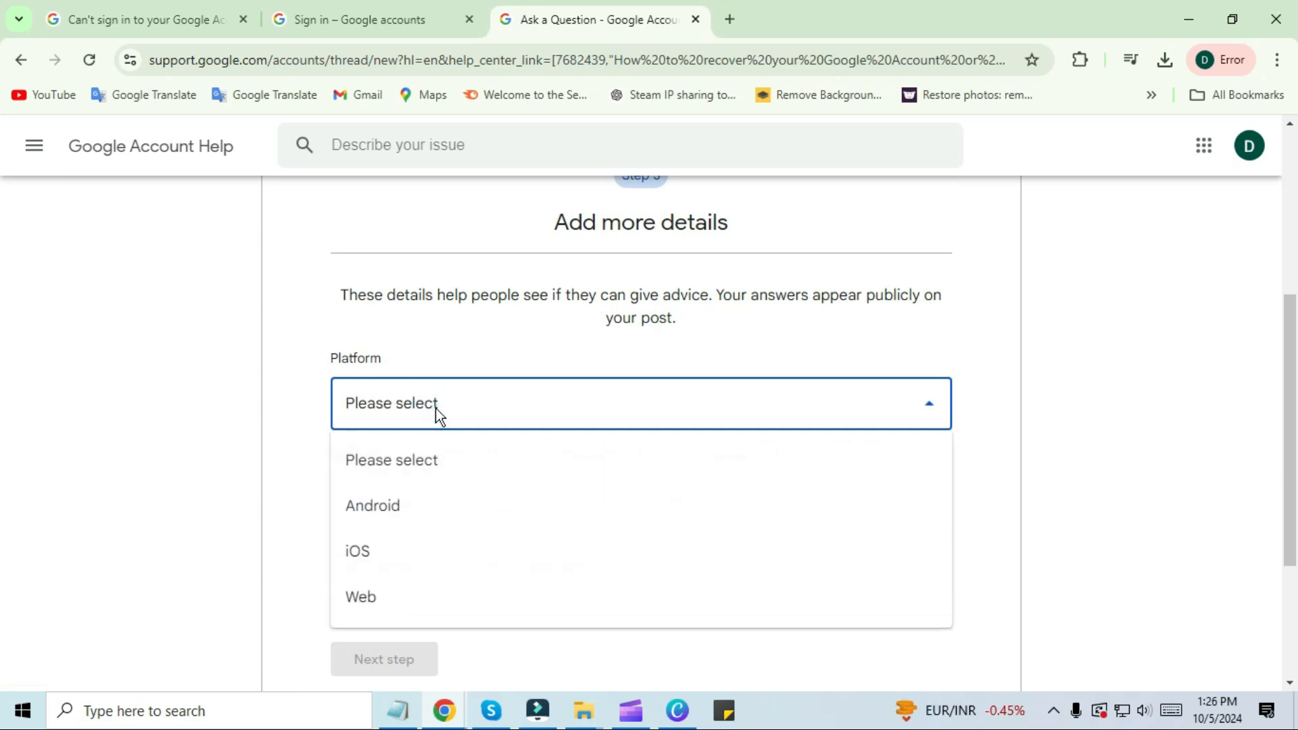
left_click(372, 505)
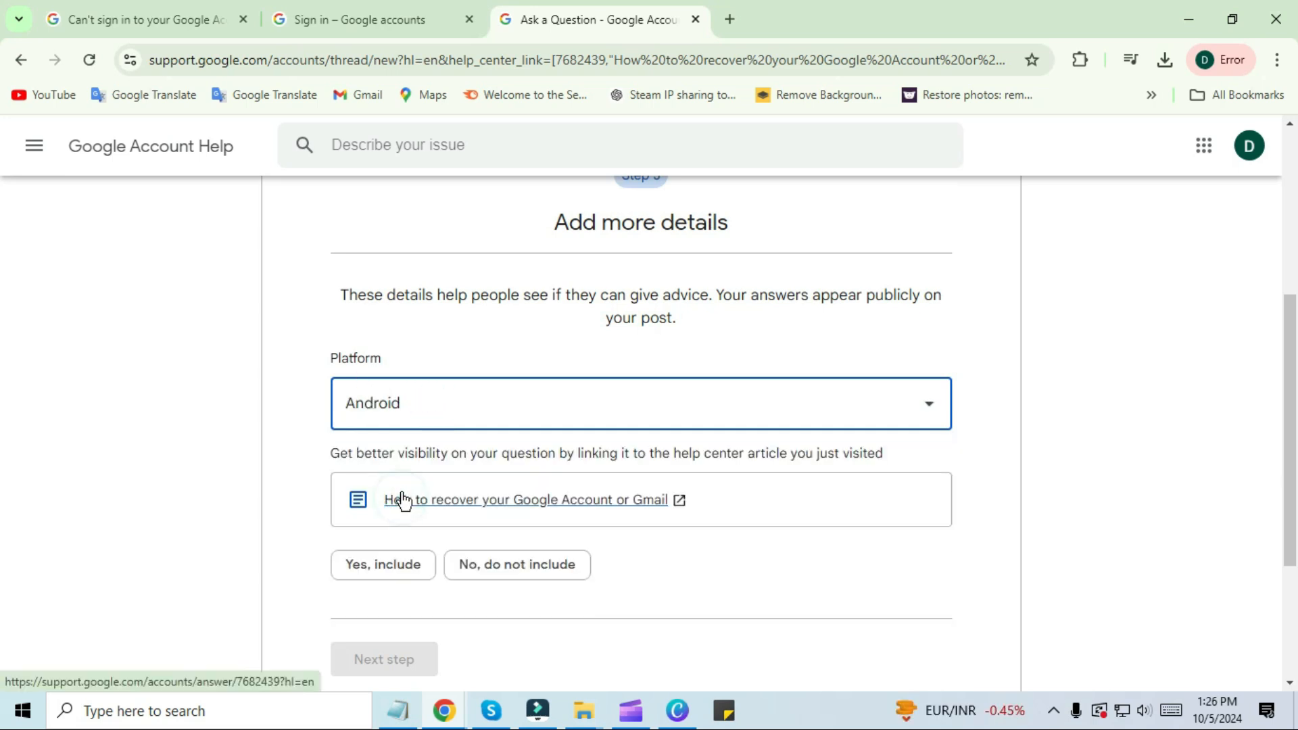
left_click(383, 564)
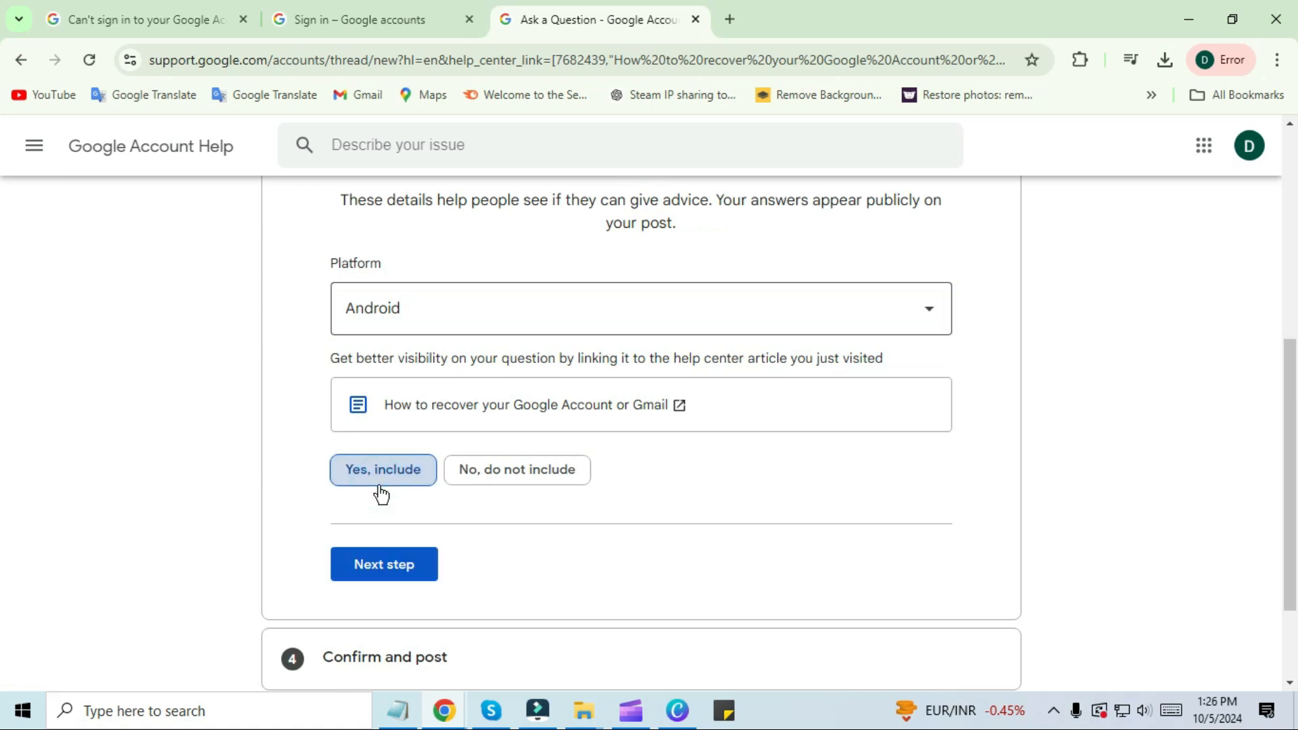
left_click(383, 564)
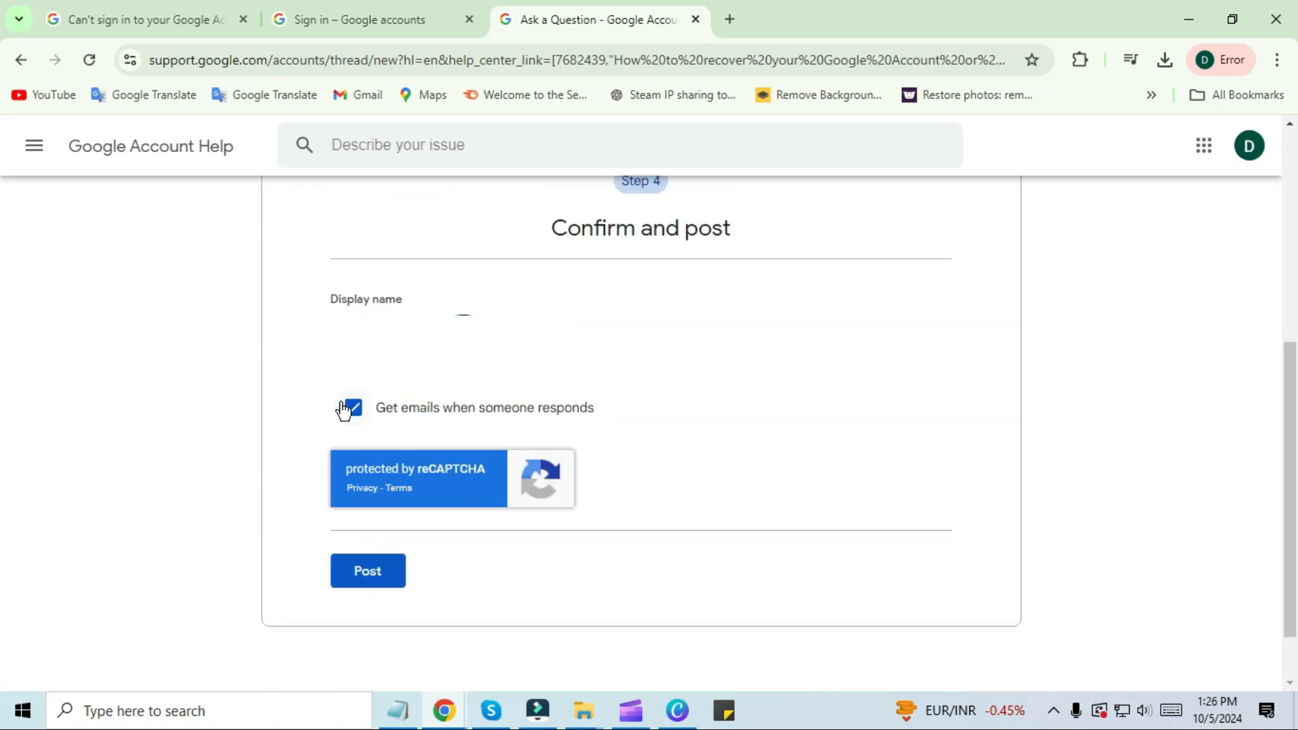
left_click(366, 571)
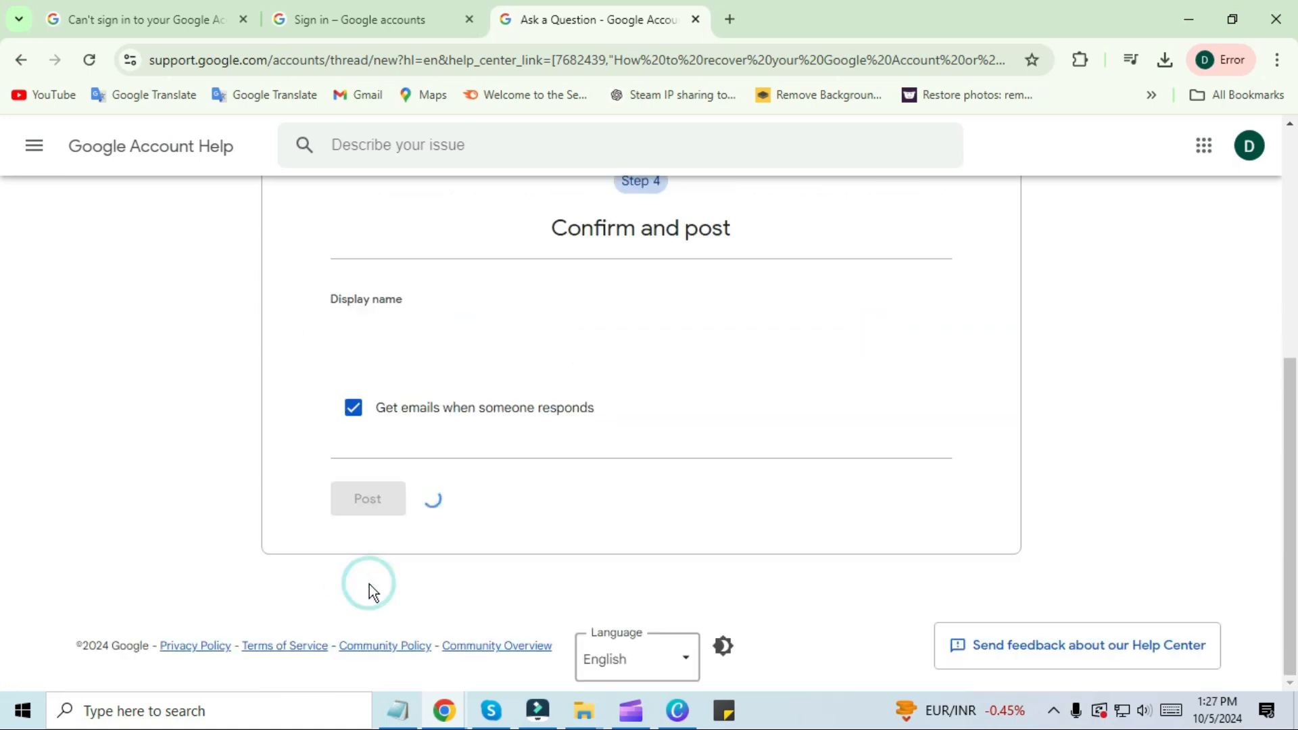
left_click(366, 498)
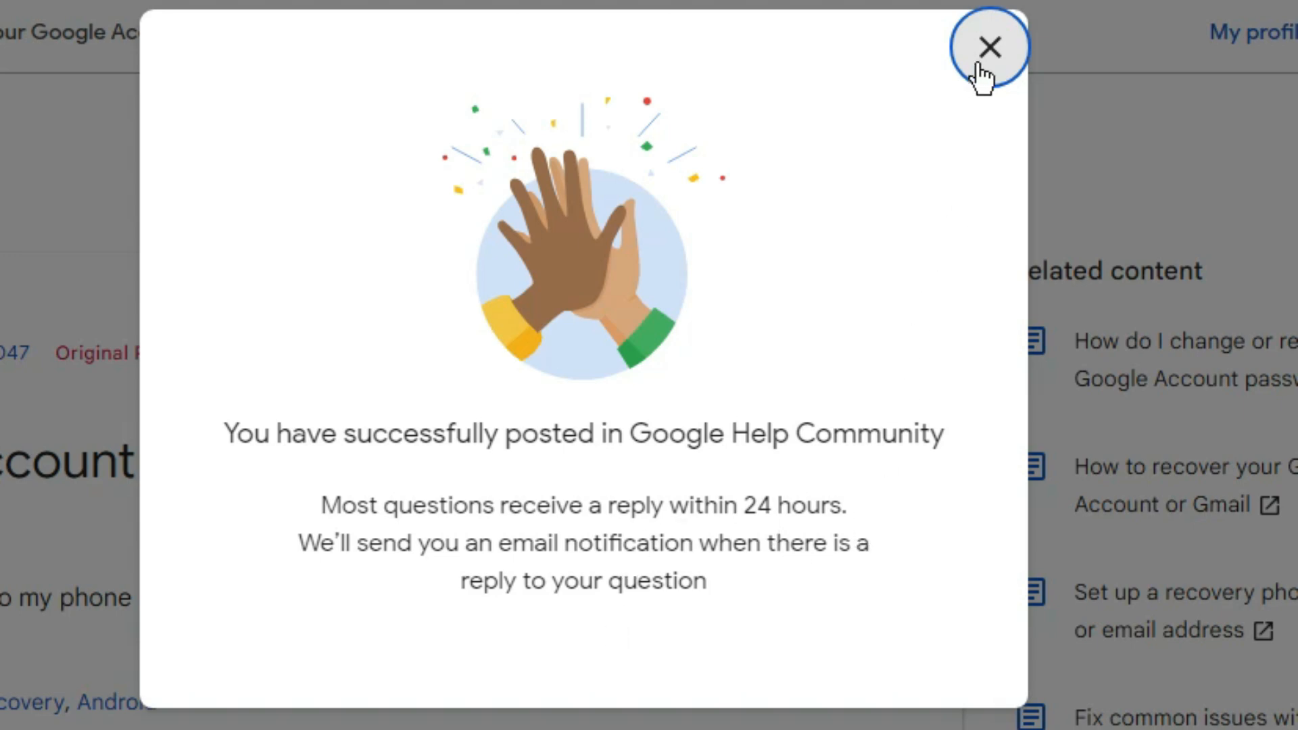
Close the successful-posting dialog with its X button
left_click(990, 45)
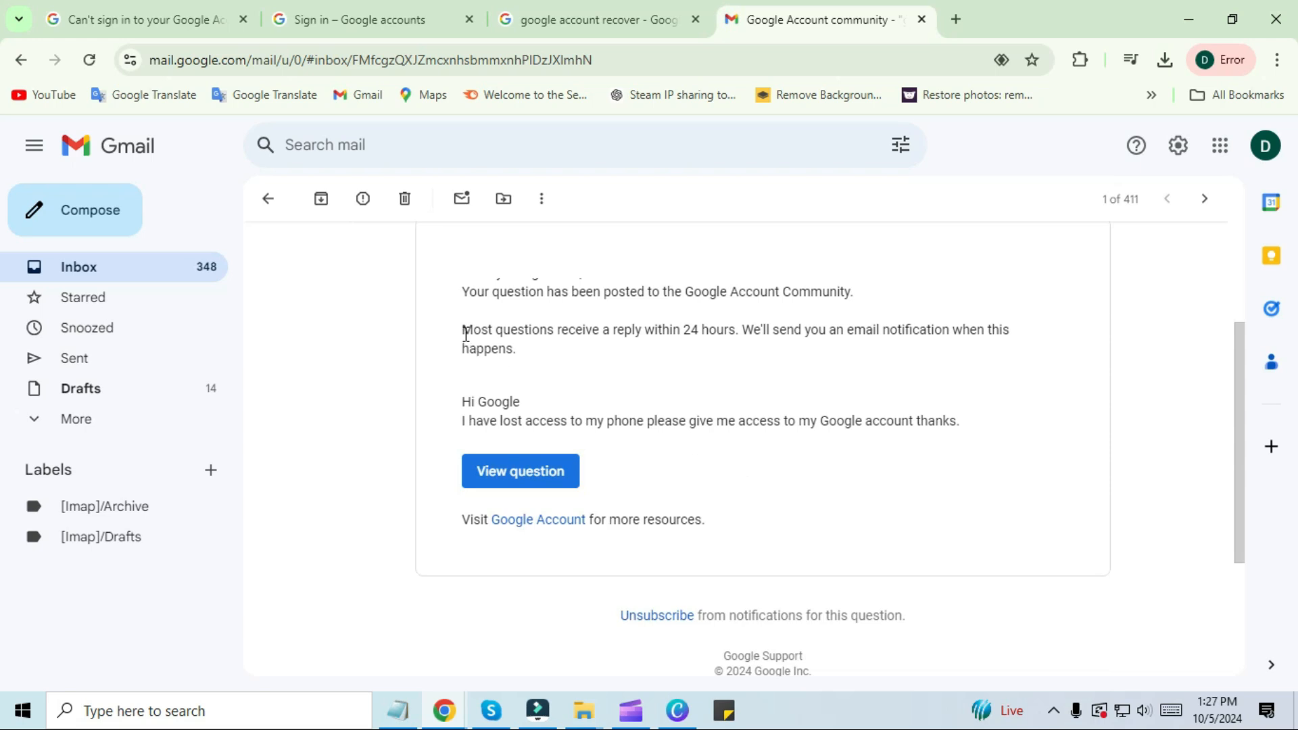
Highlight the confirmation email's sentence about replies within 24 hours
left_click_drag(462, 328, 515, 347)
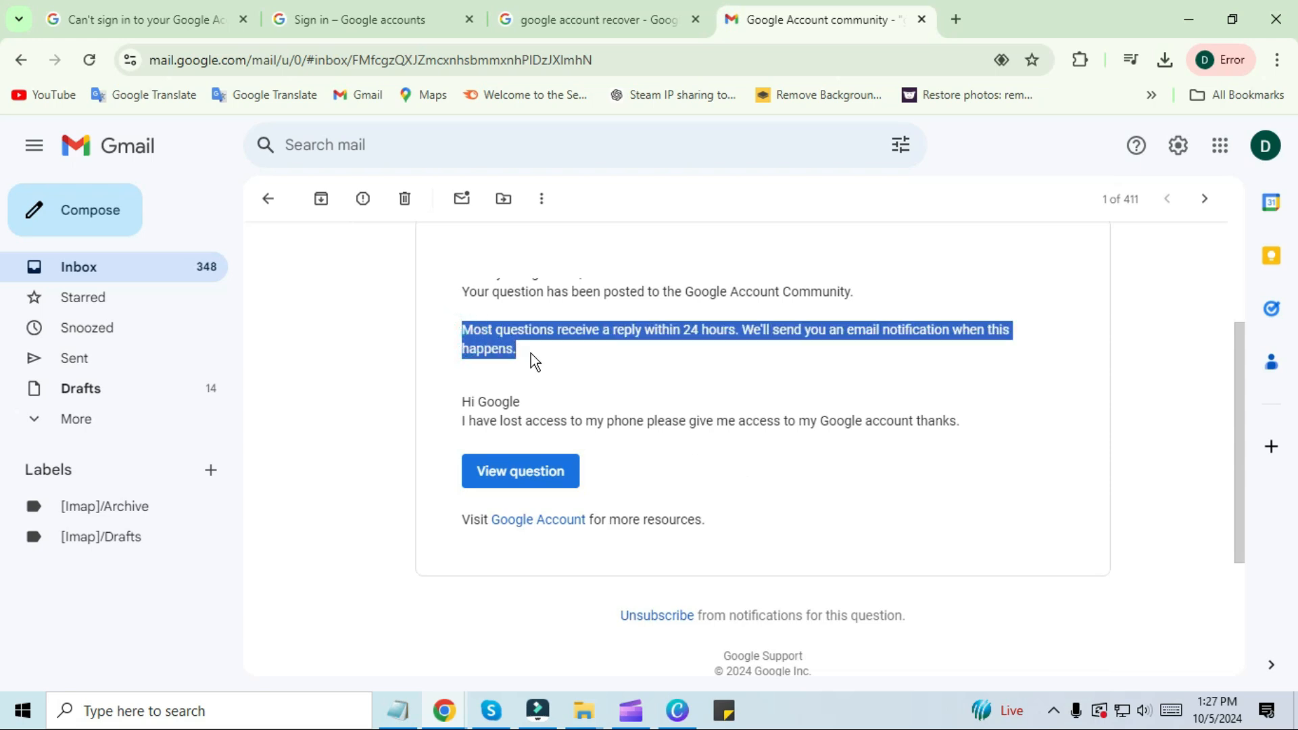
mouse_move(704, 372)
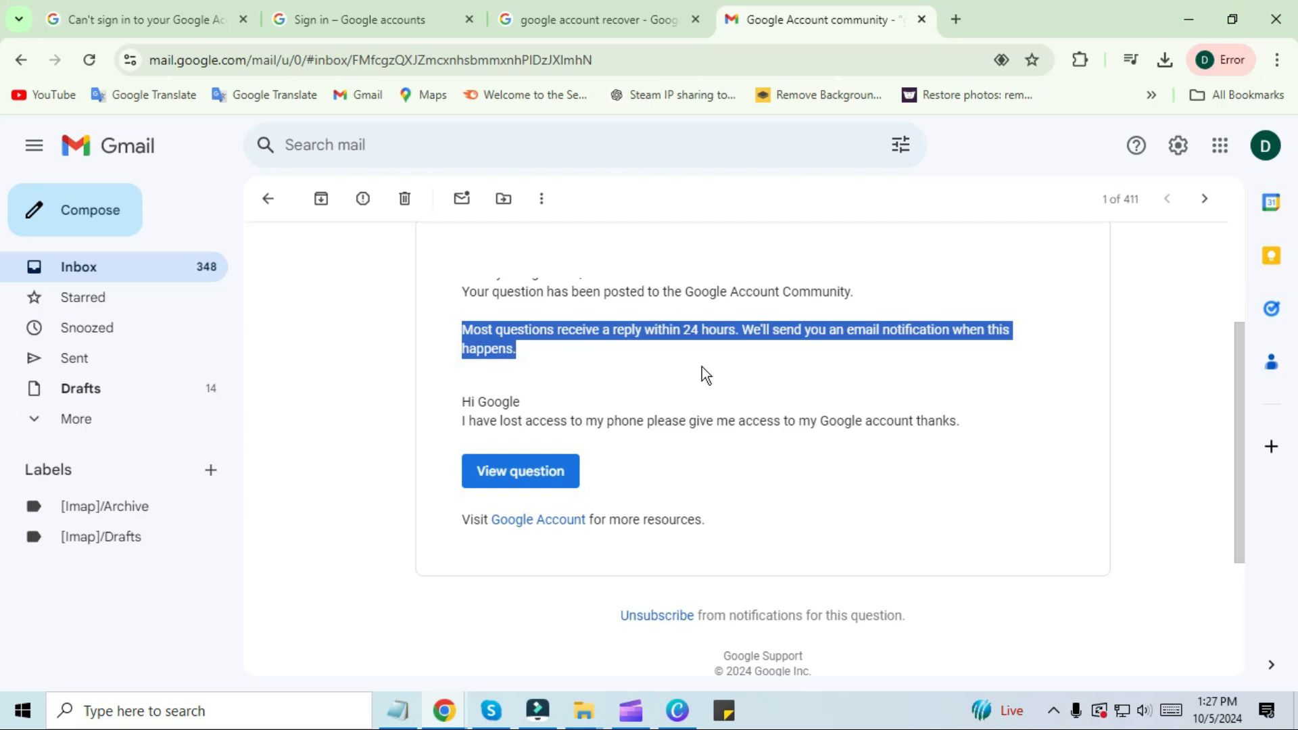
mouse_move(683, 363)
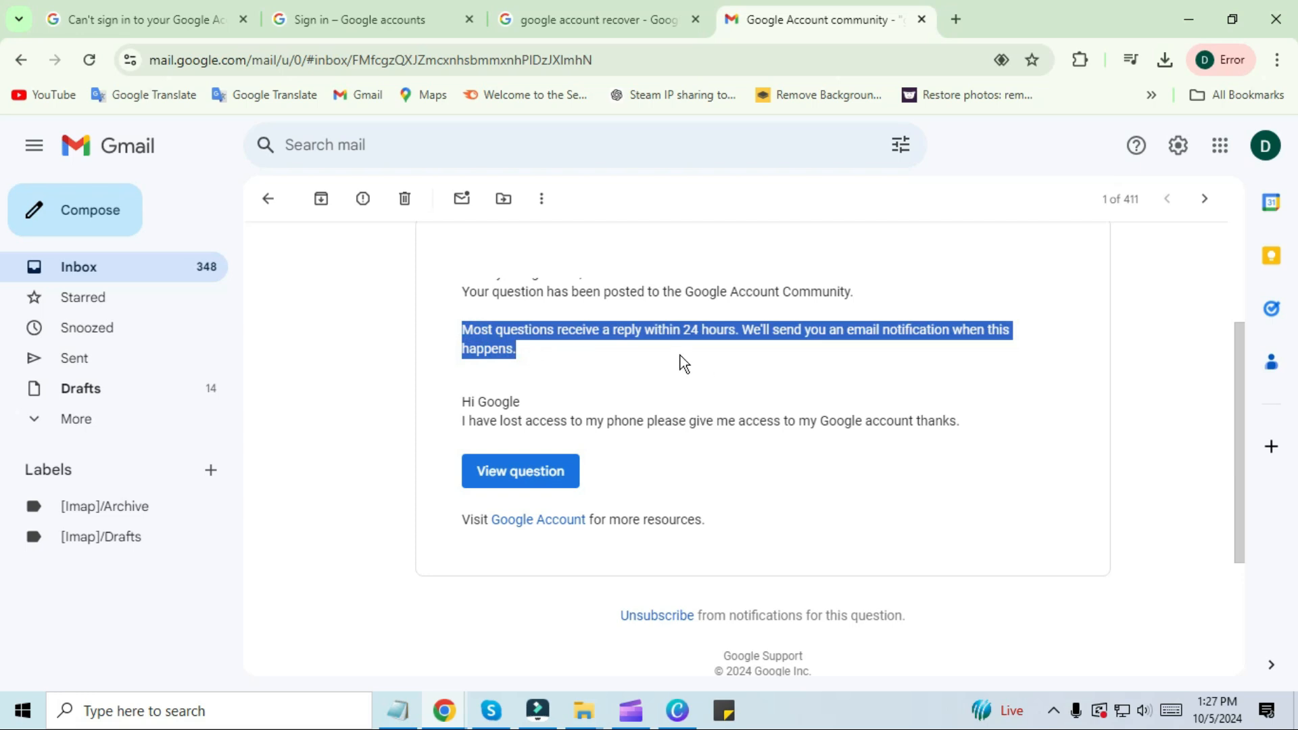